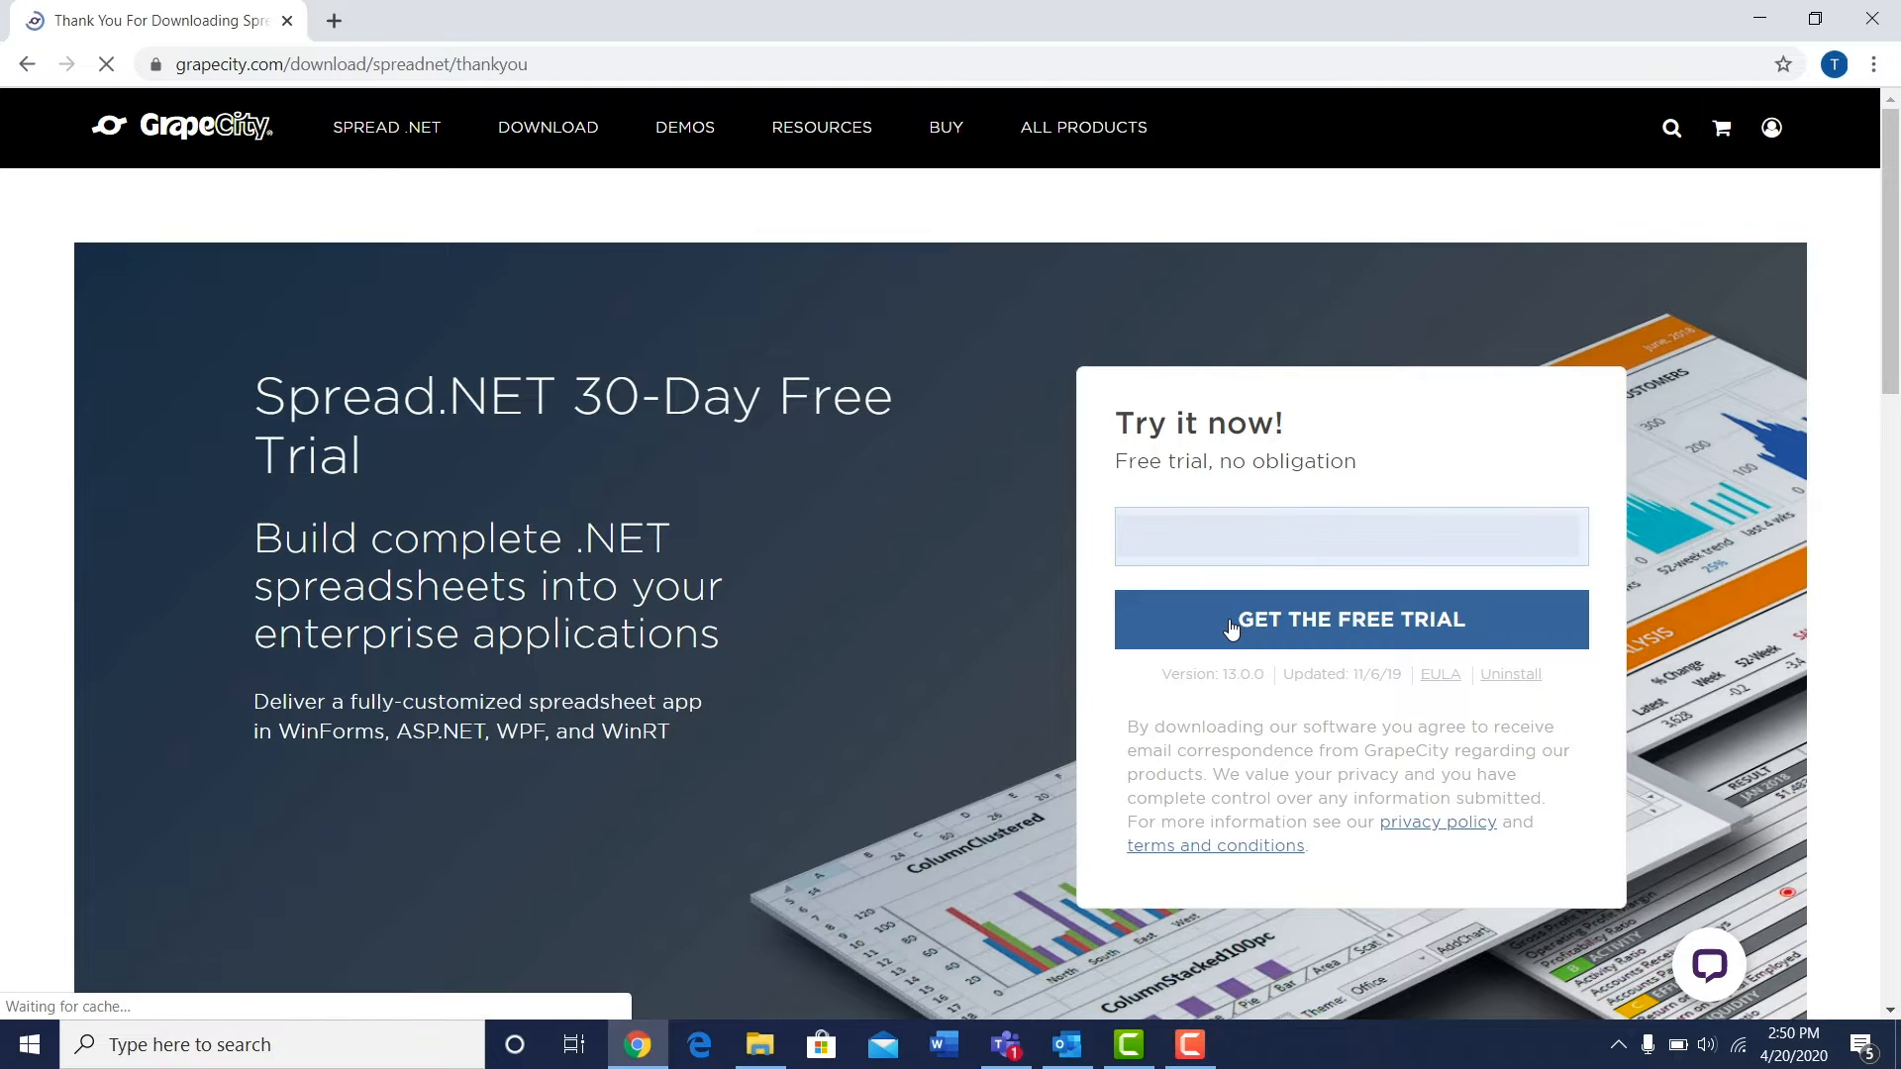
Step: Request the Spread.NET 30-day free trial from the Thank You for Downloading page
click(1350, 618)
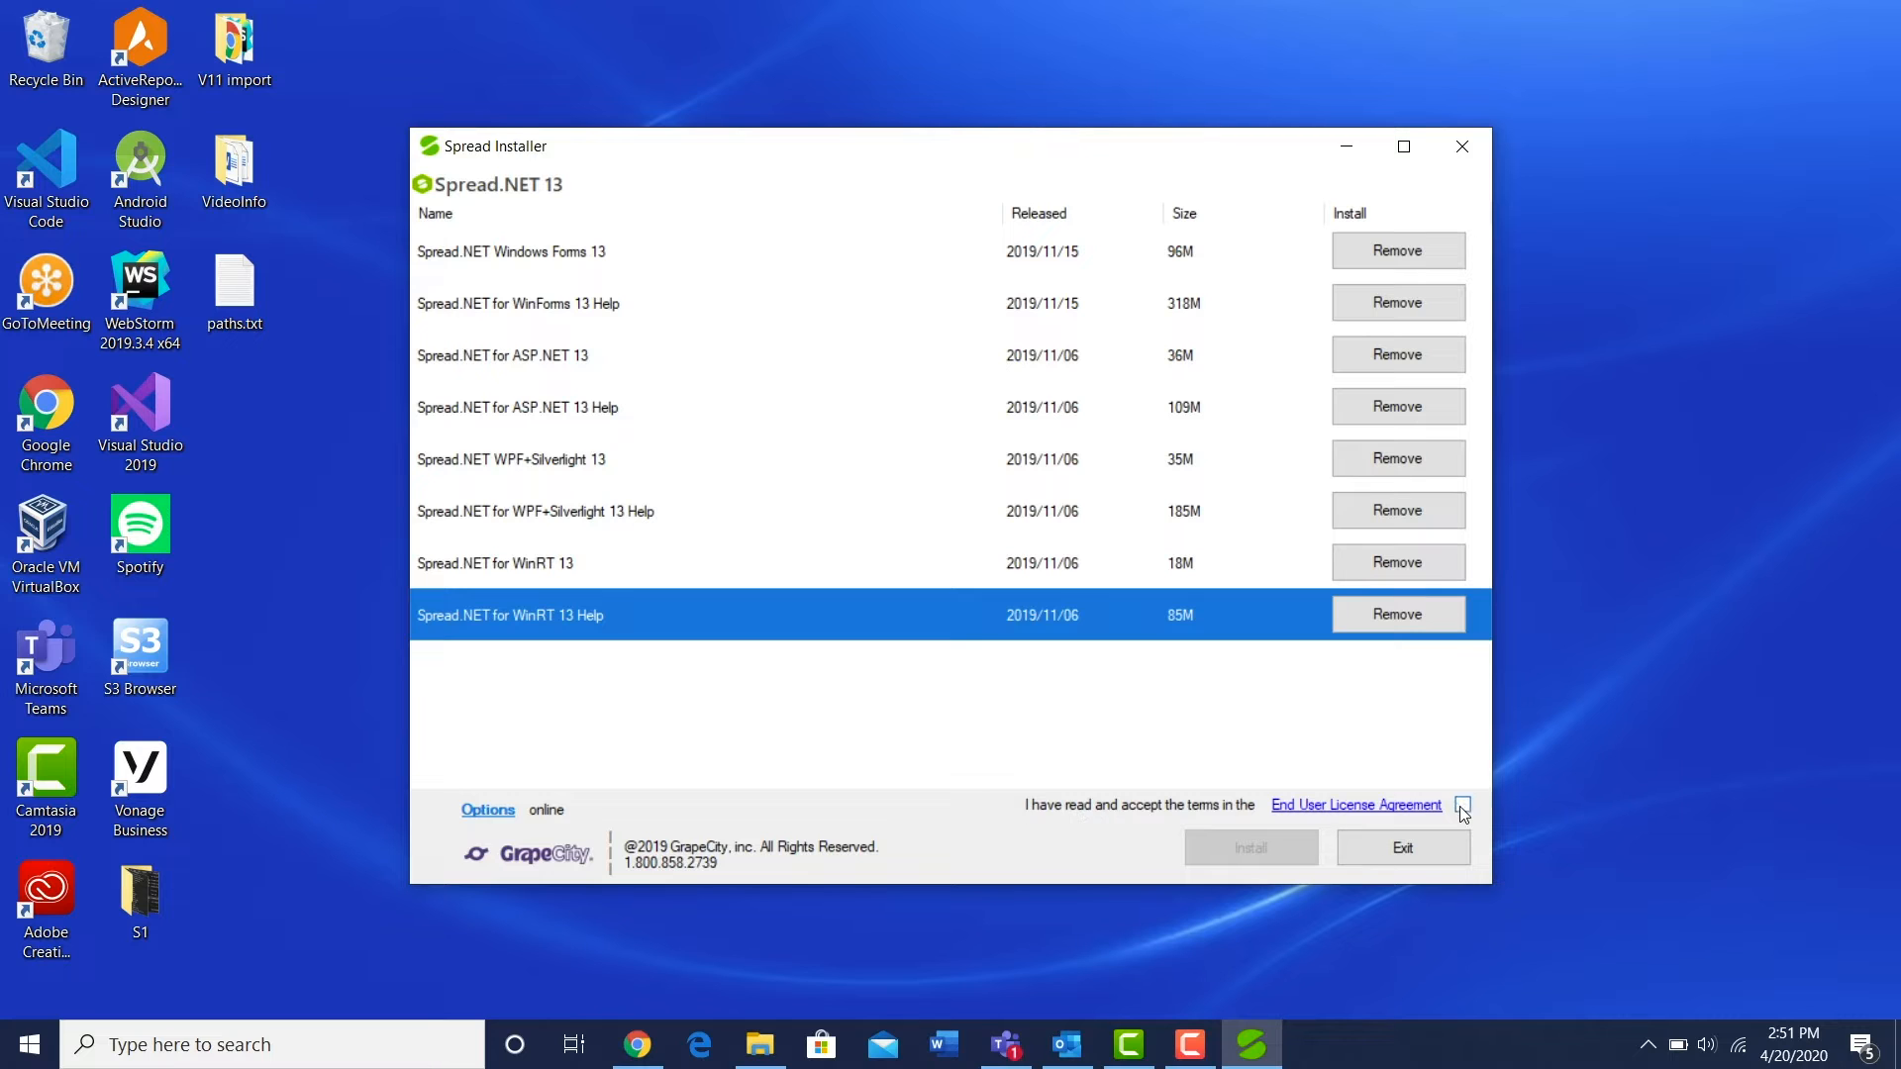
Step: Accept the EULA, install all Spread.NET 13 components and dismiss the completion message
click(1461, 804)
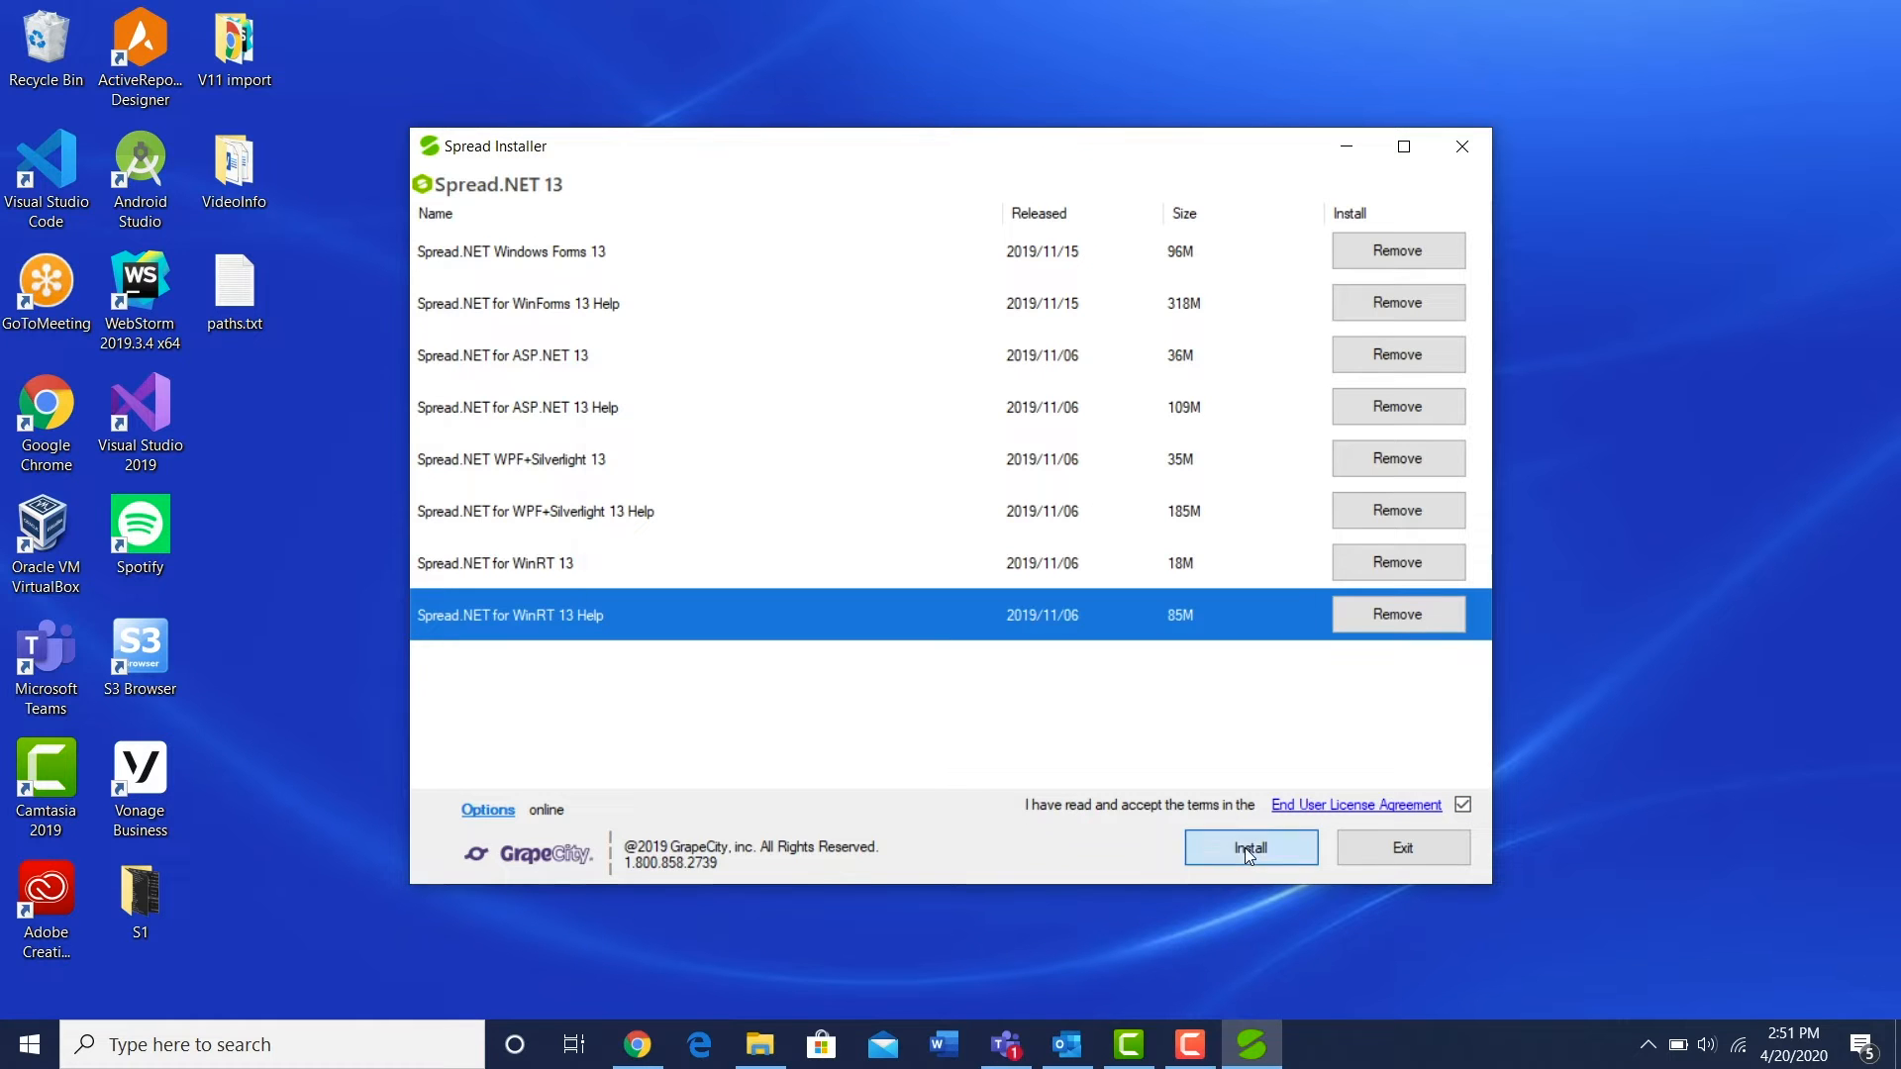
click(1251, 847)
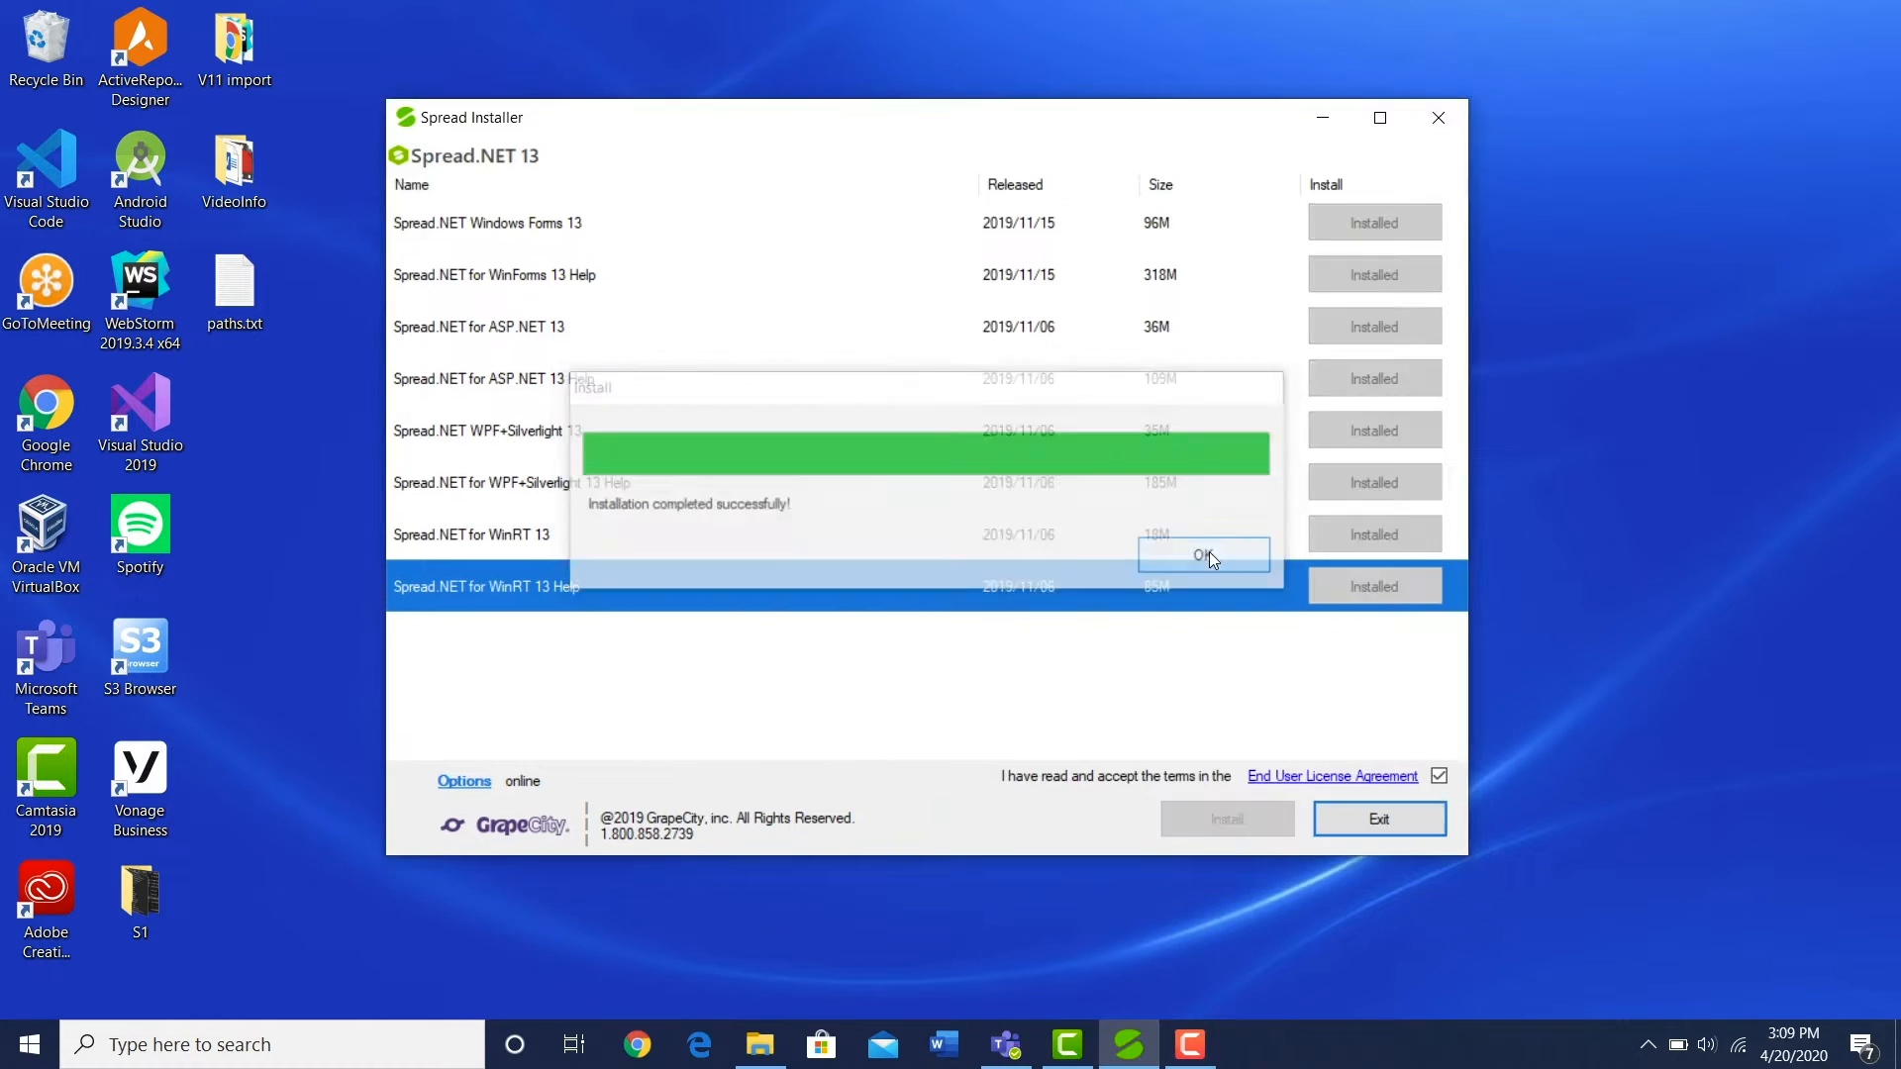
click(1204, 555)
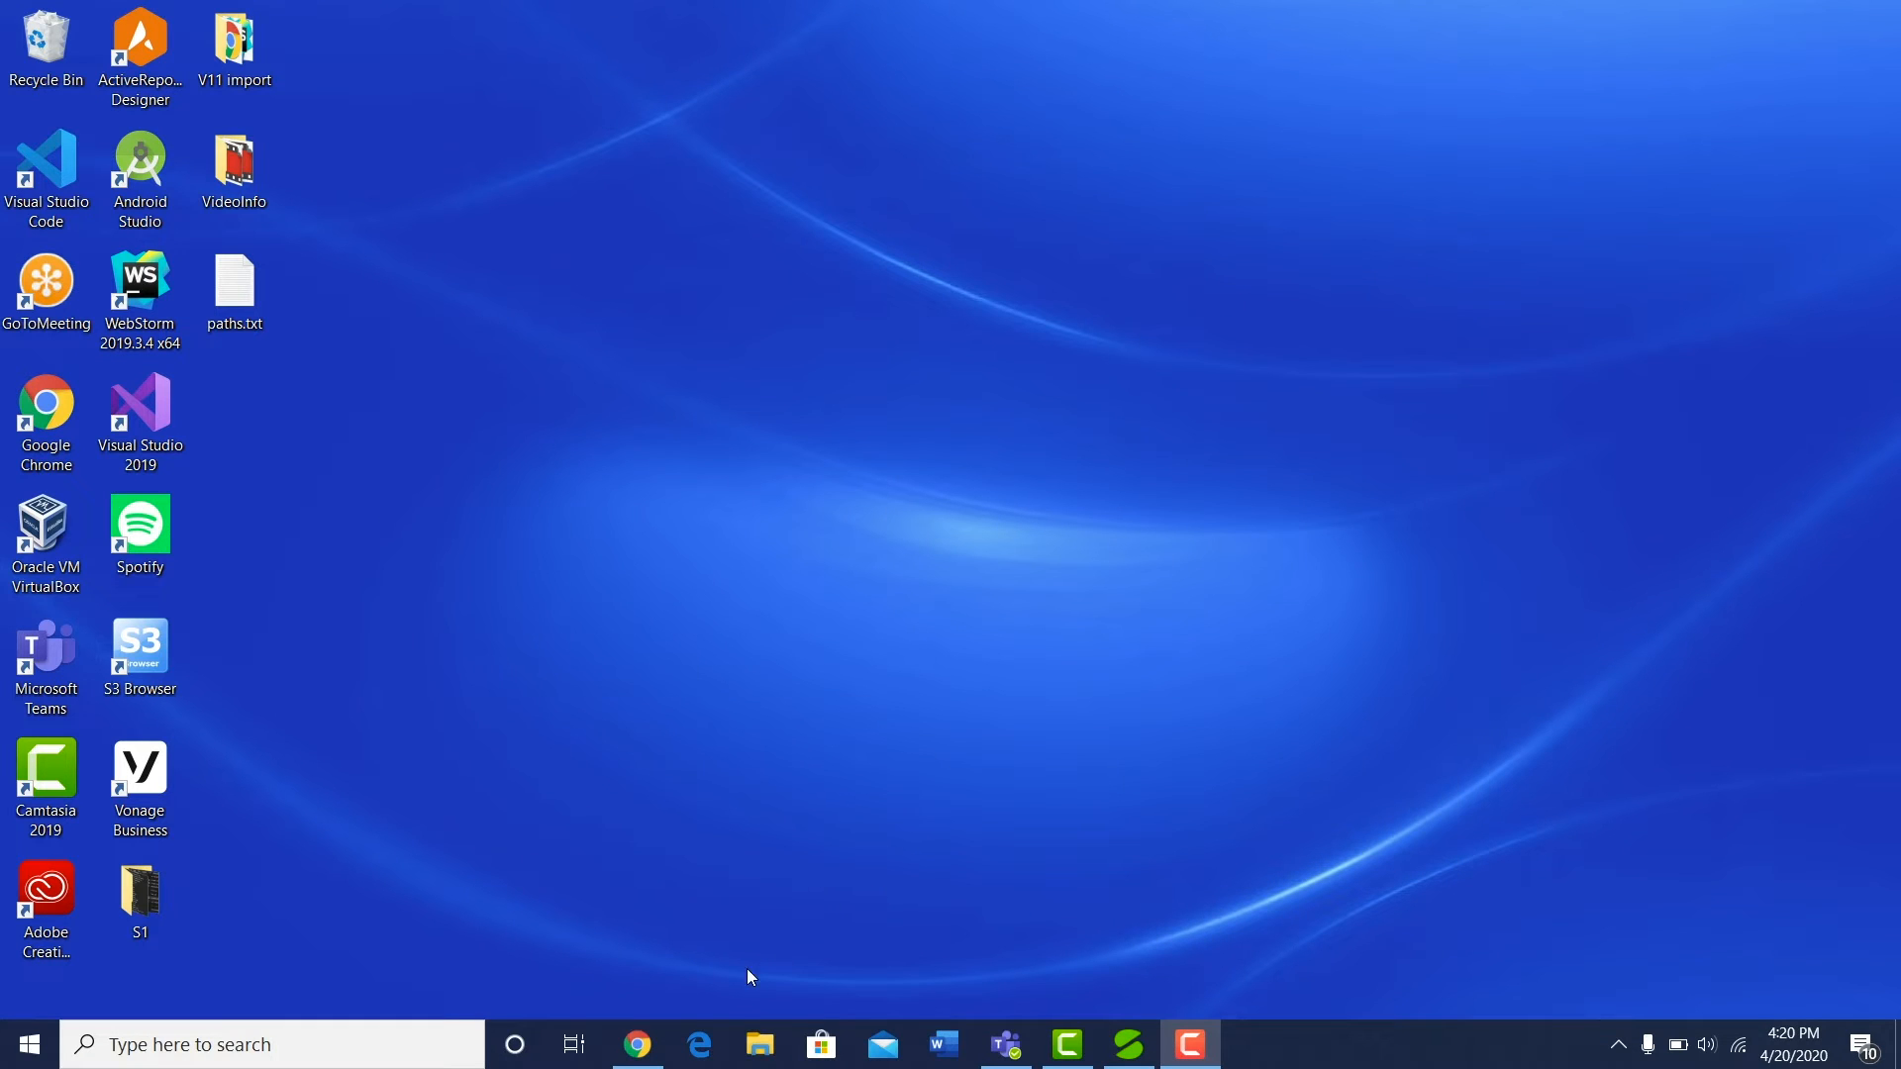
Step: Browse File Explorer to C:\Program Files (x86)\Common Files\GrapeCity\Components
click(761, 1046)
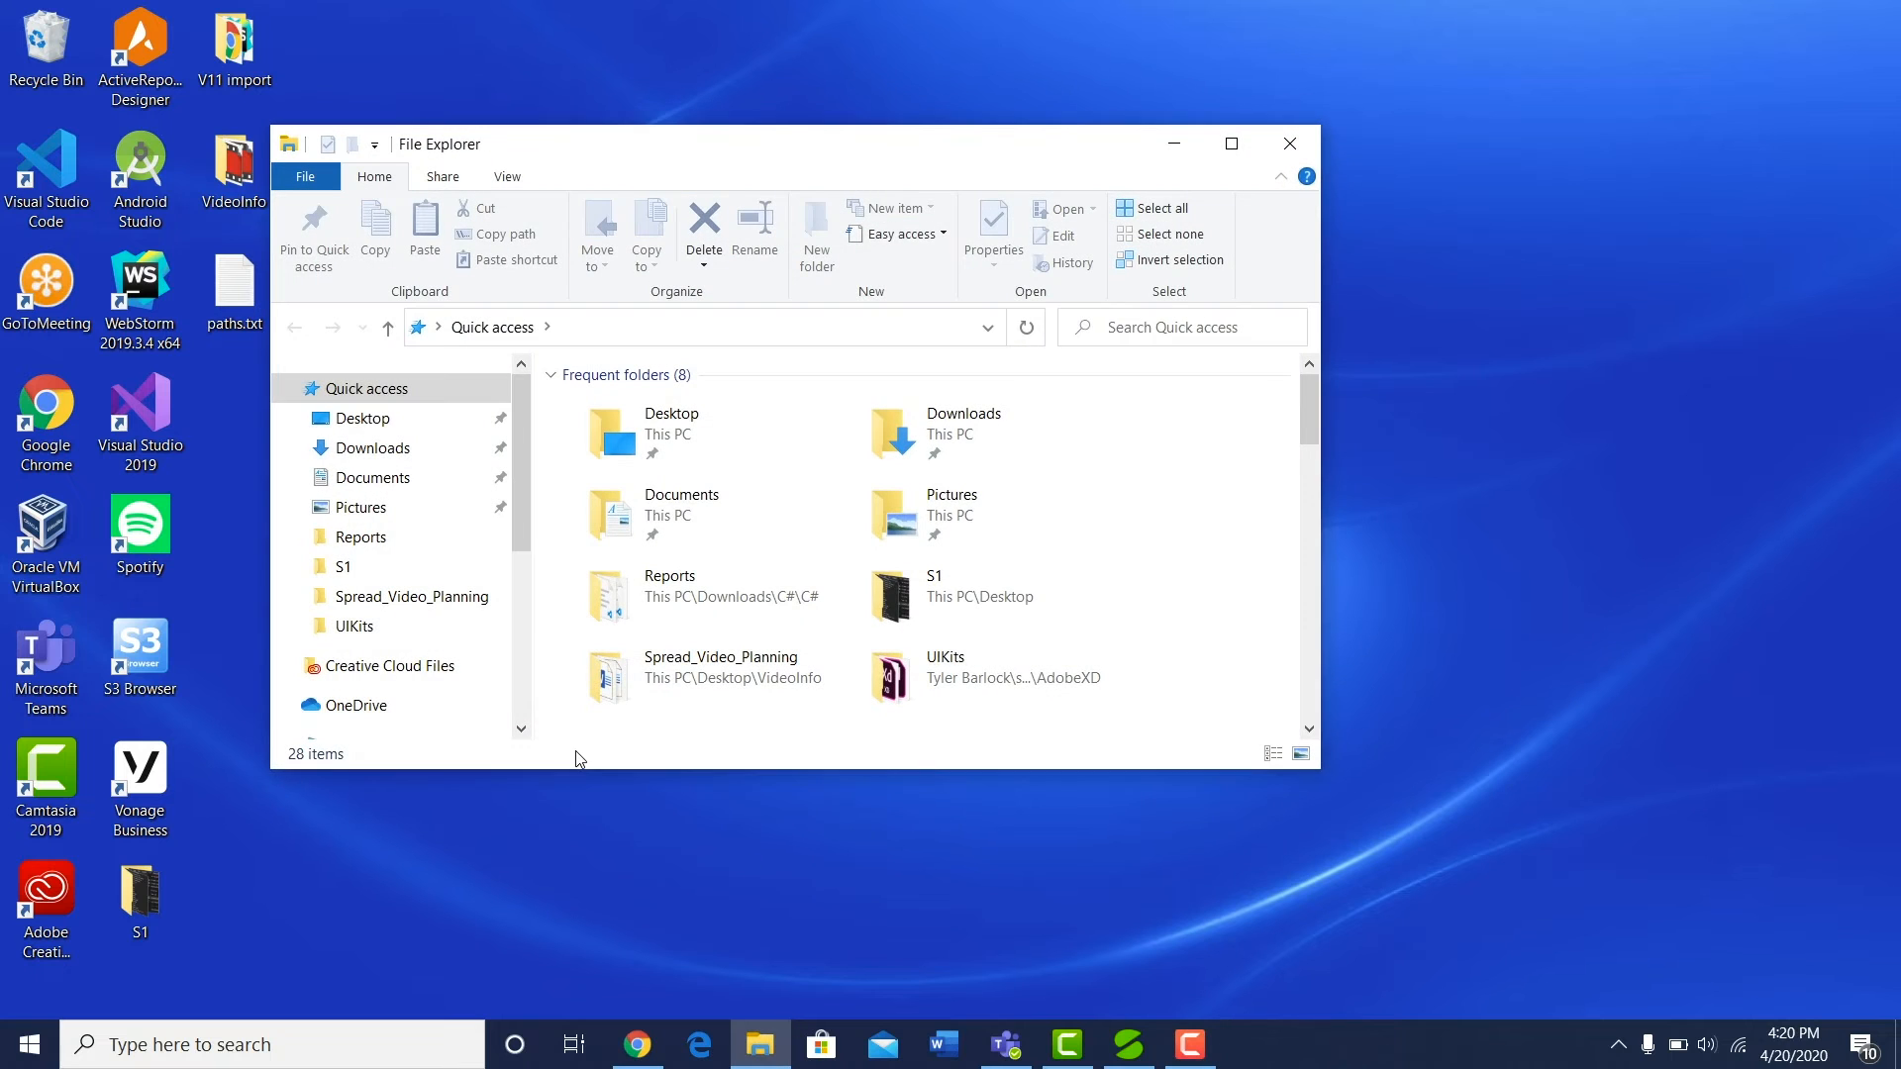
click(325, 378)
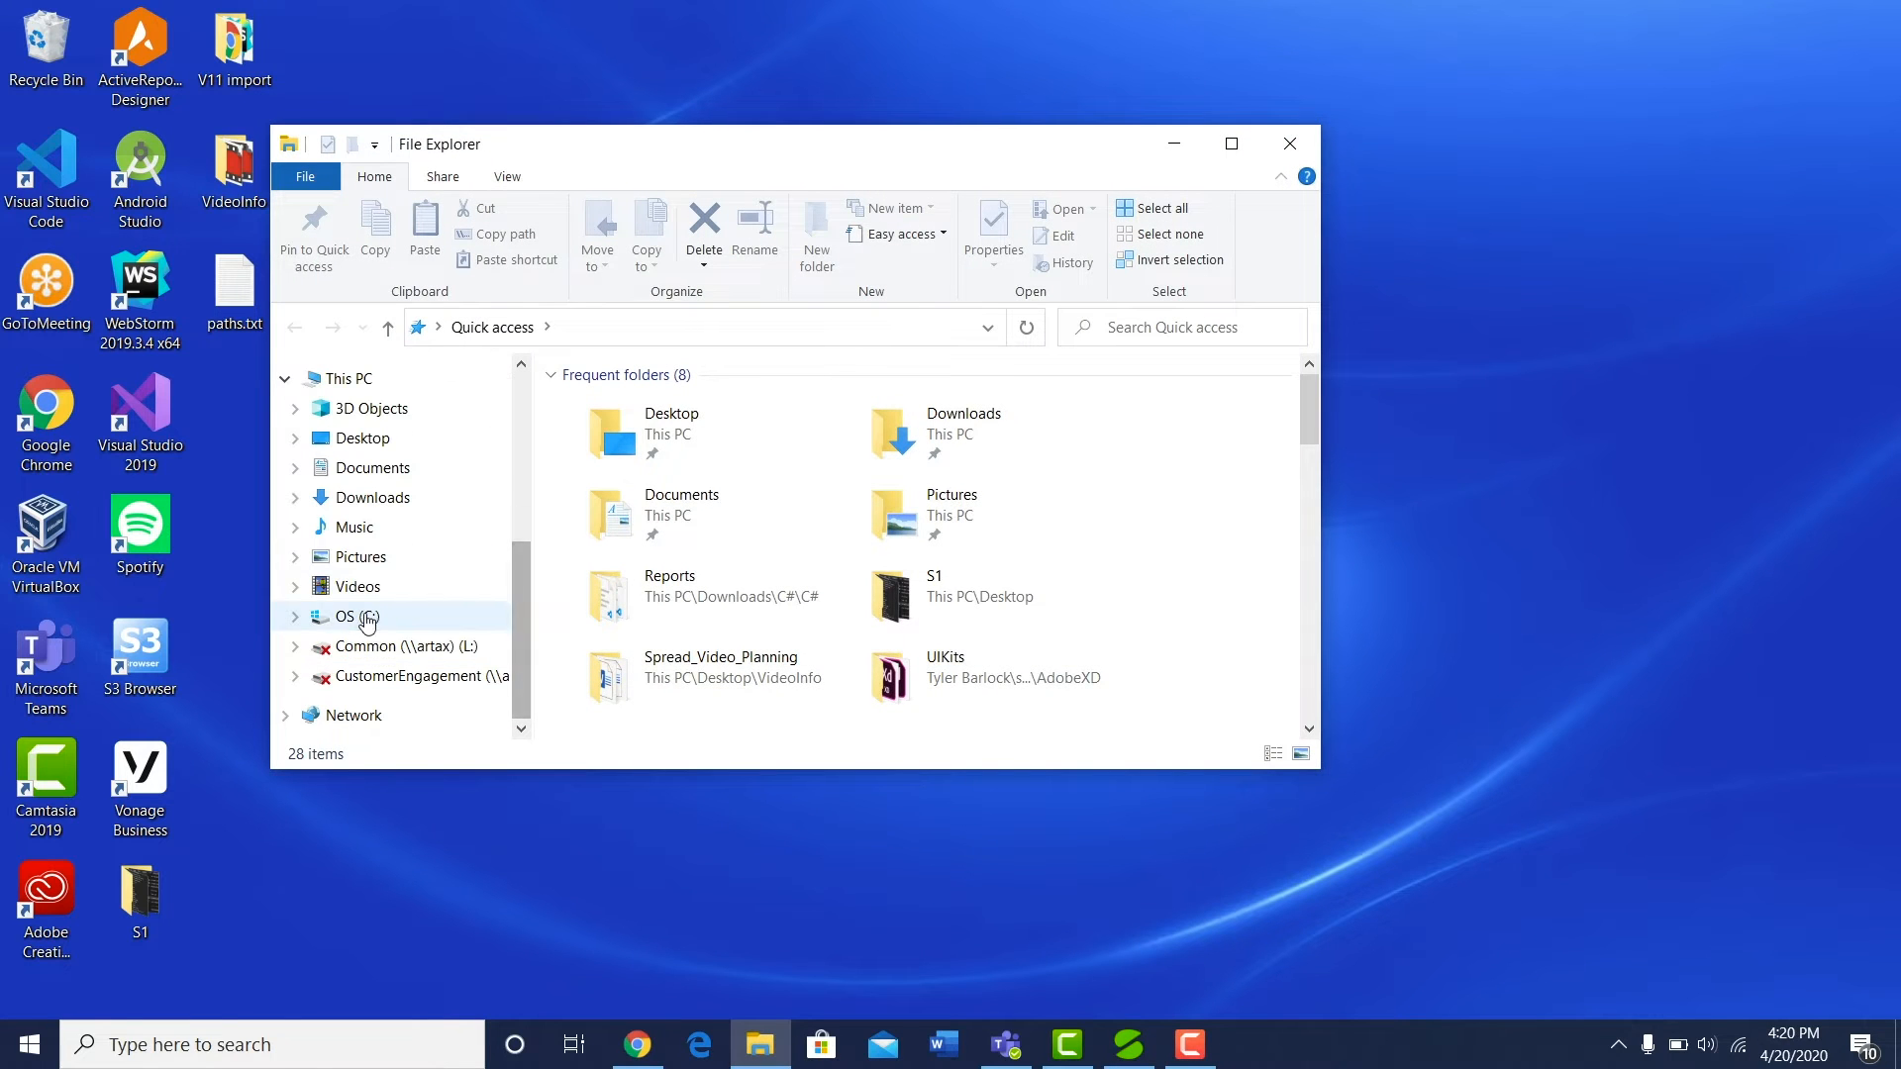
double_click(345, 617)
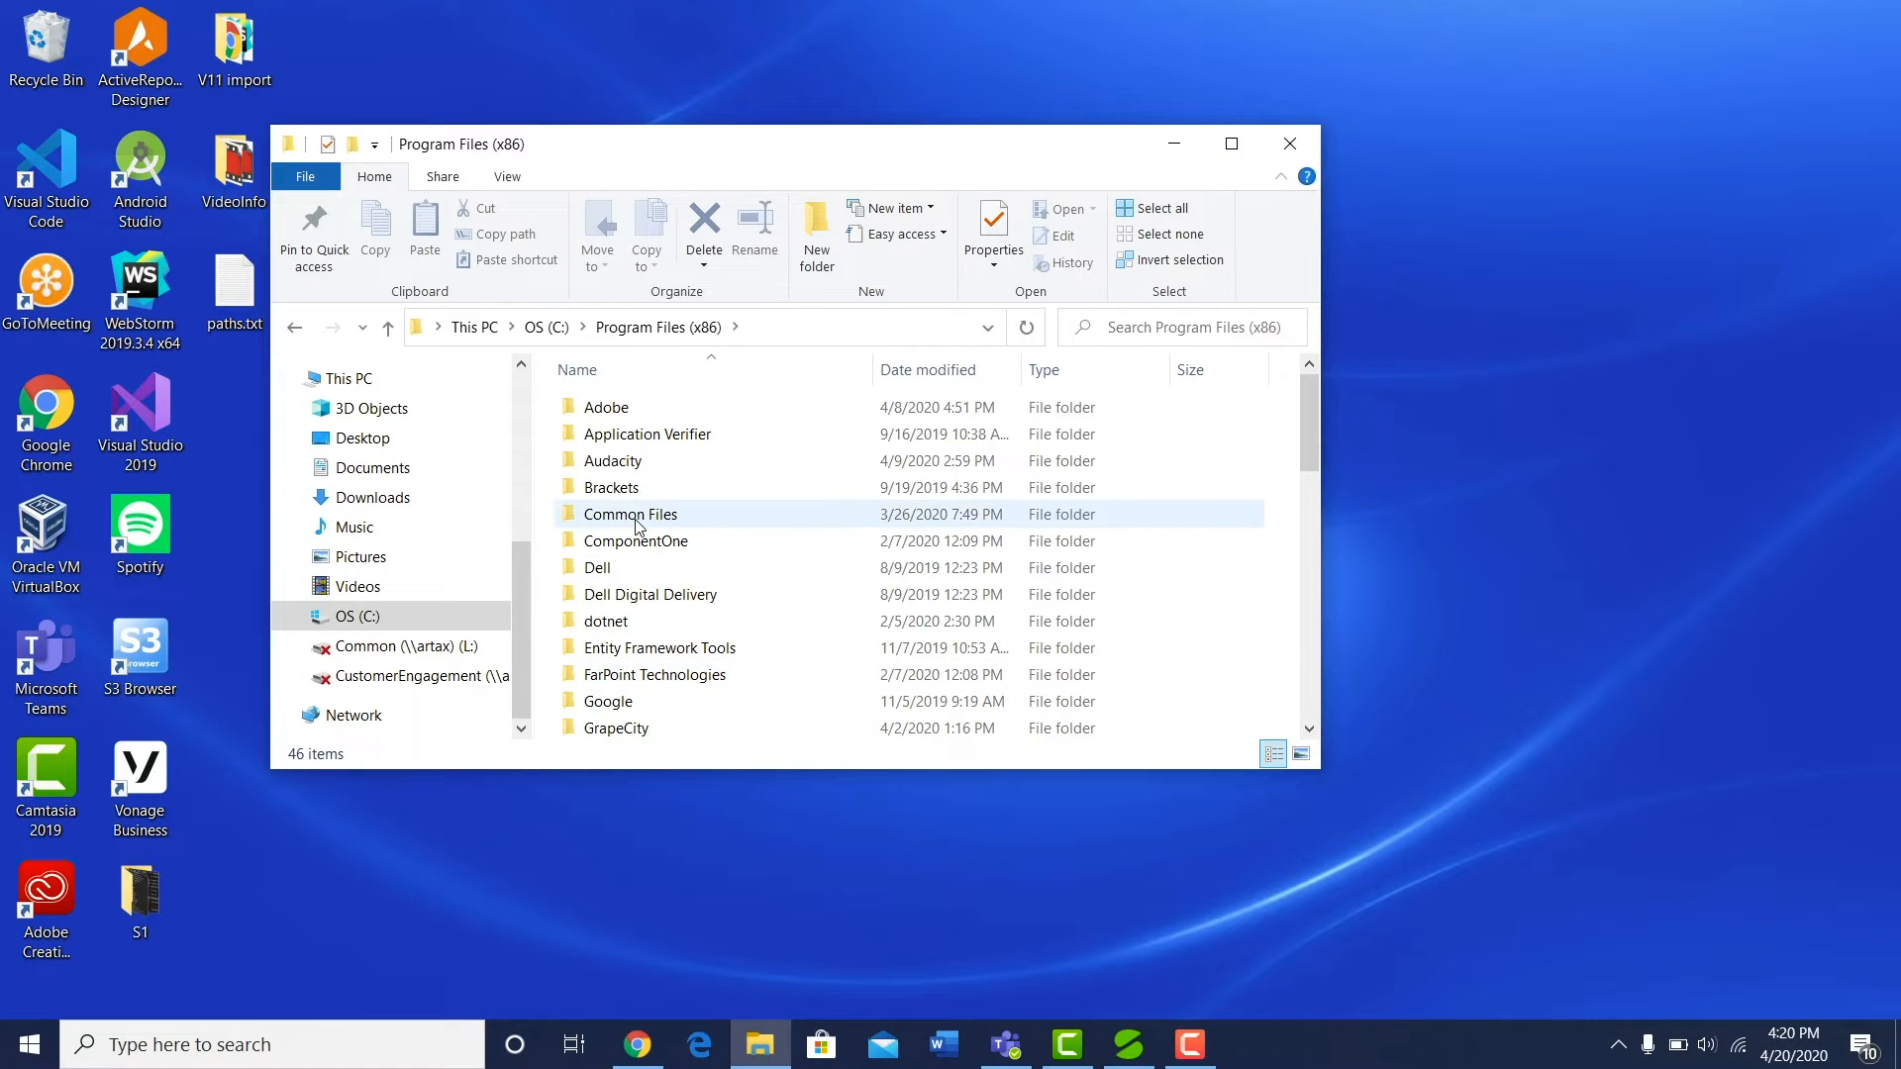
double_click(630, 515)
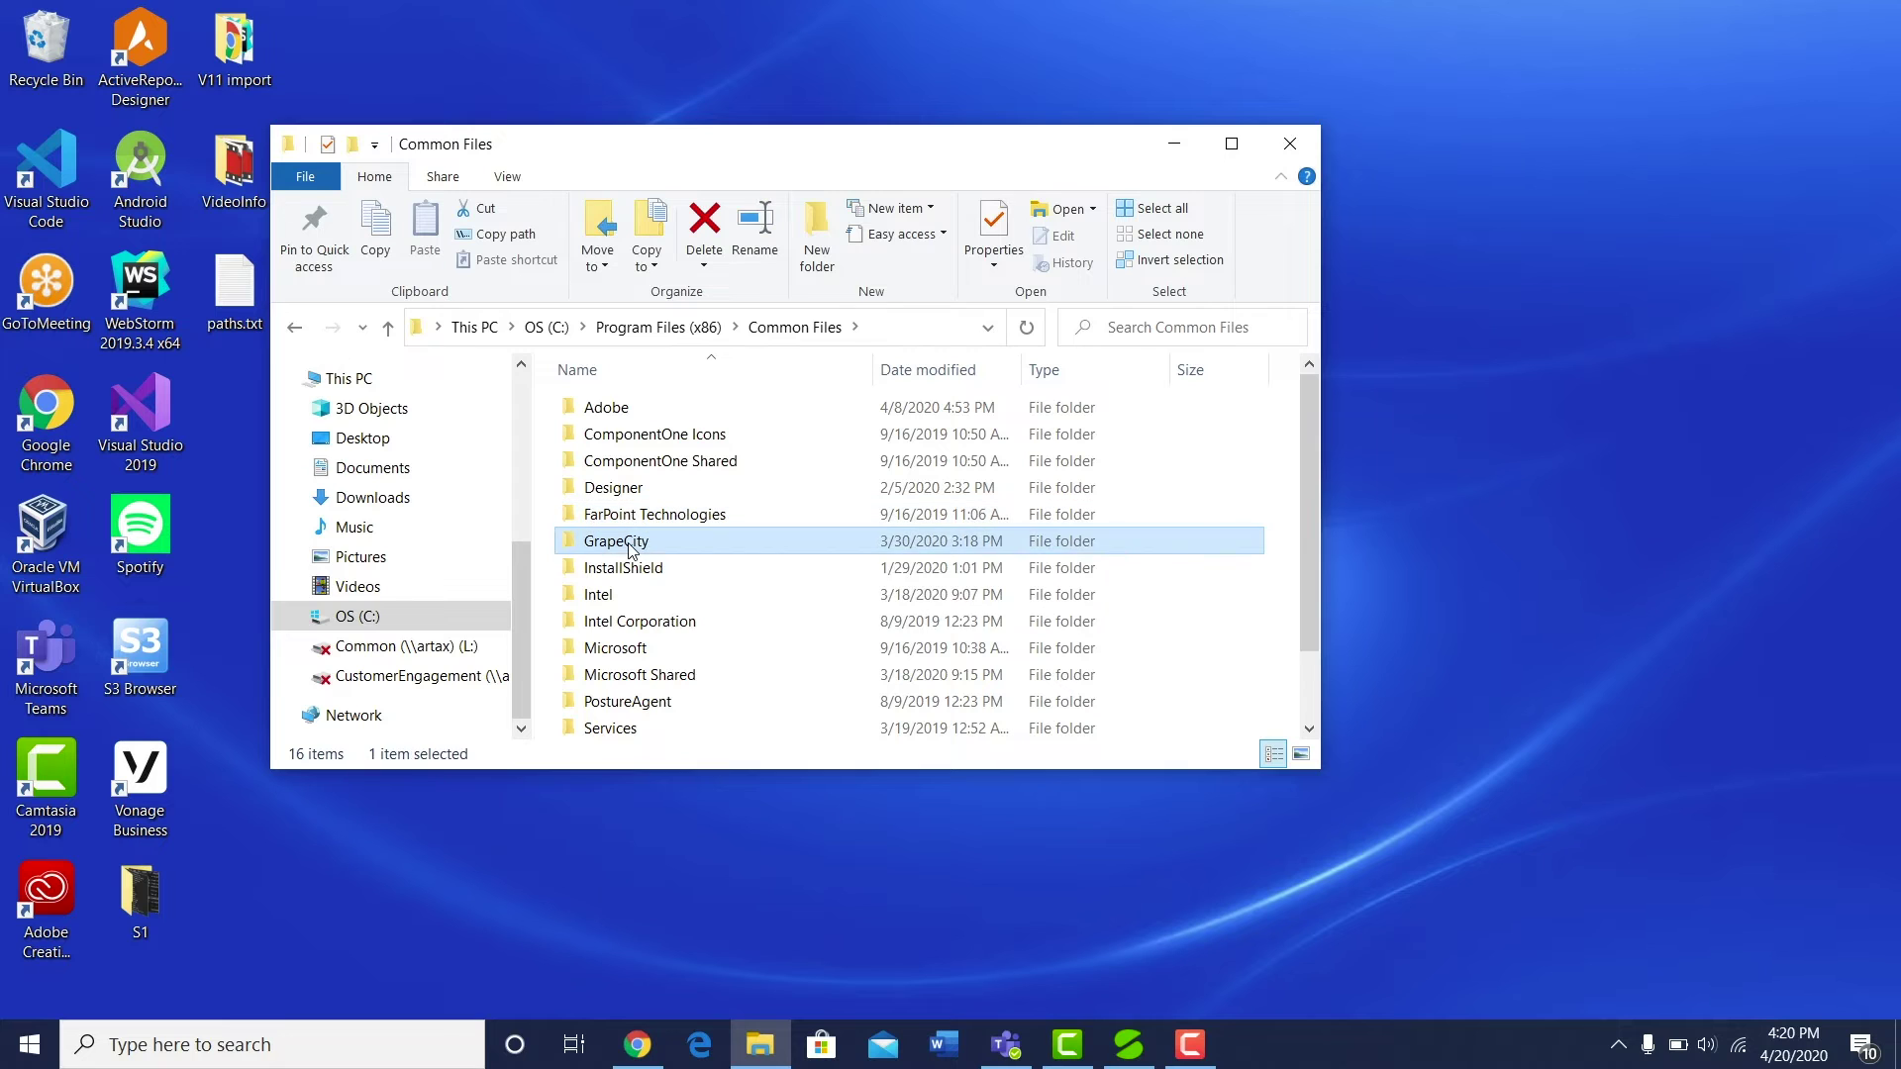
double_click(614, 541)
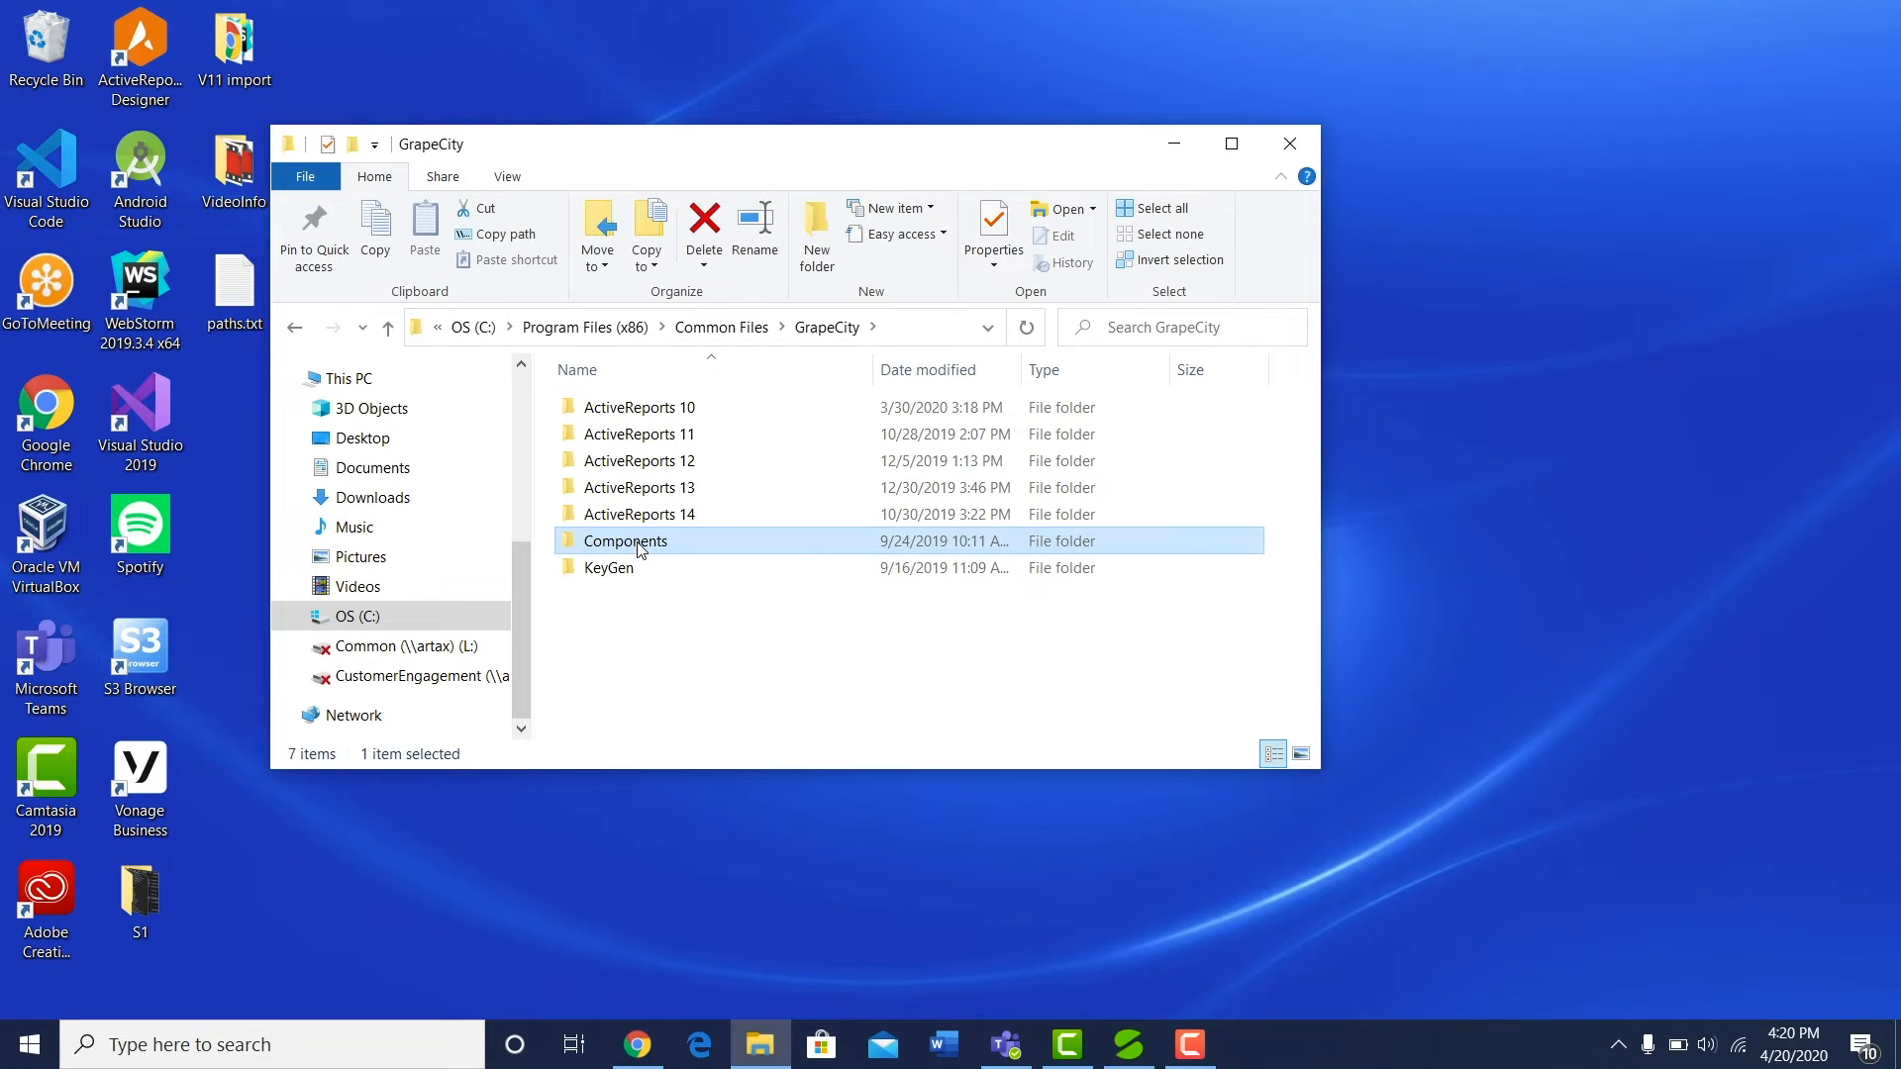
double_click(624, 541)
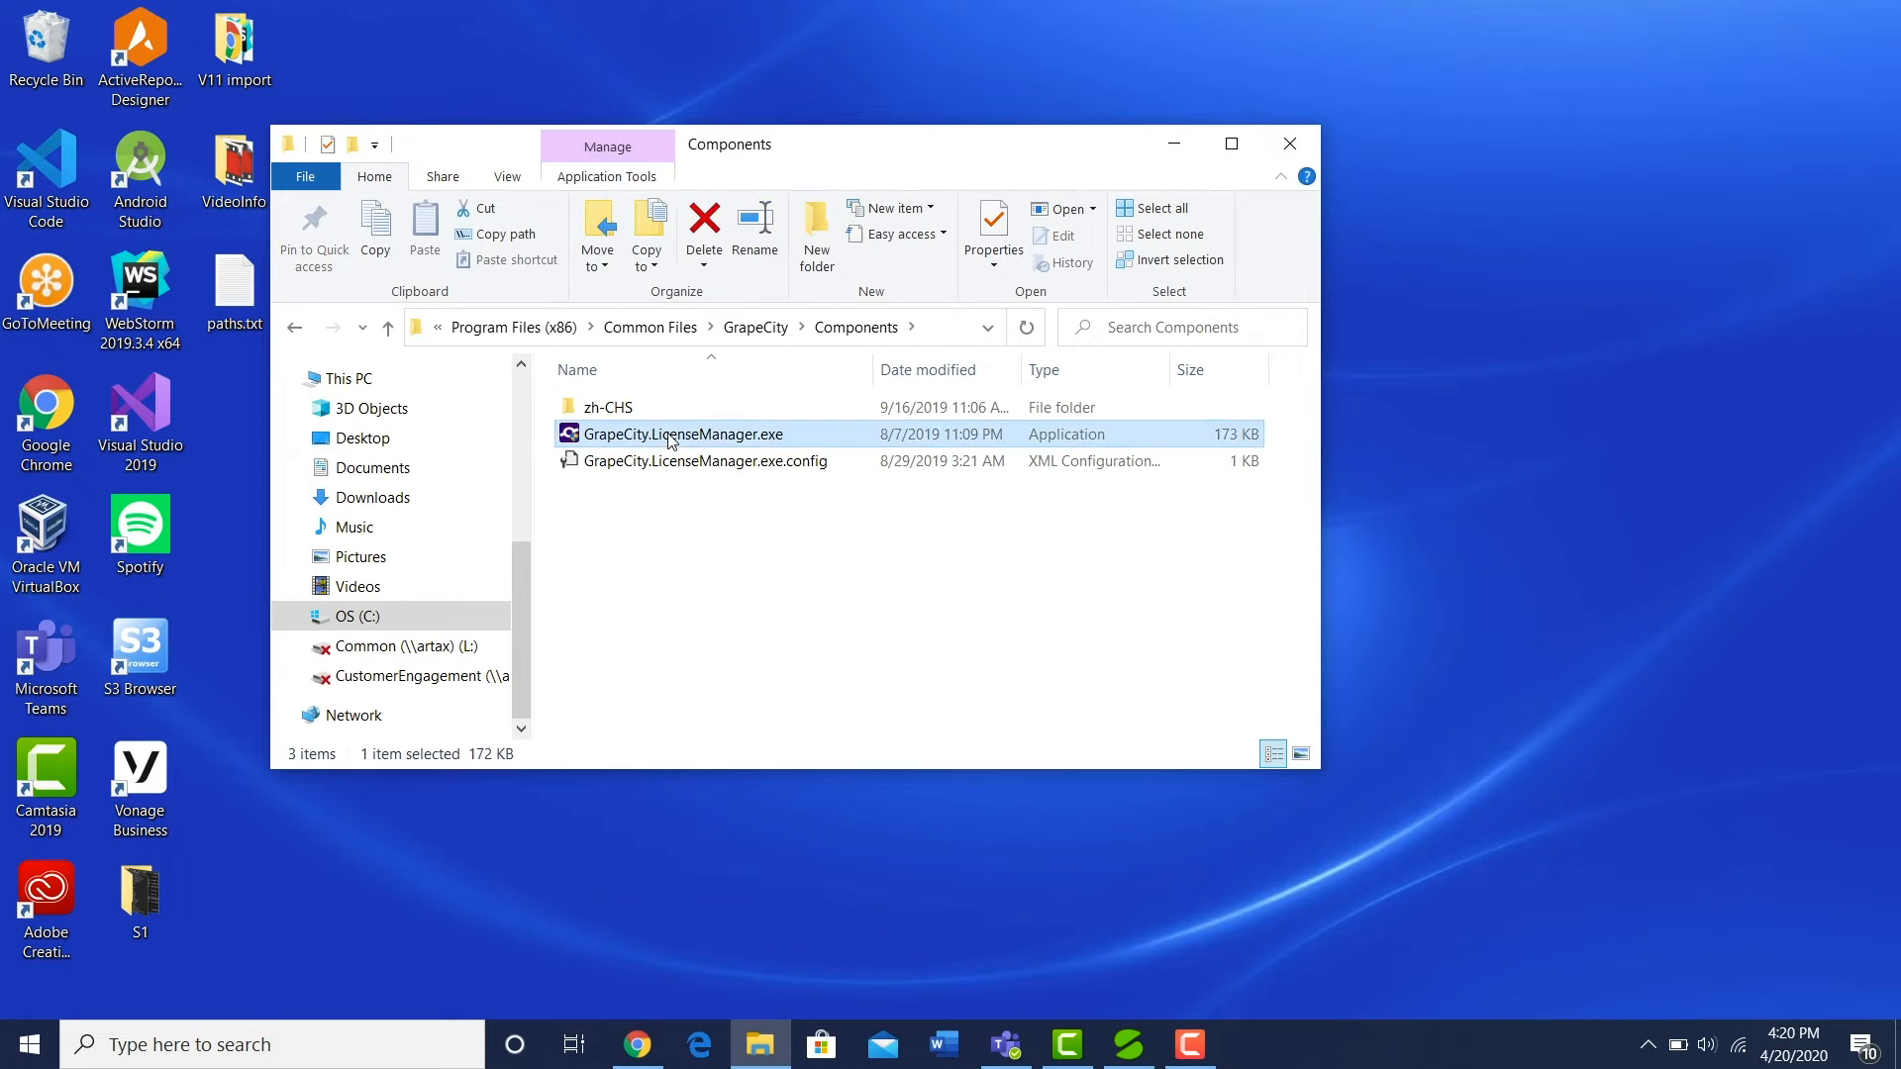
mouse_move(1018, 602)
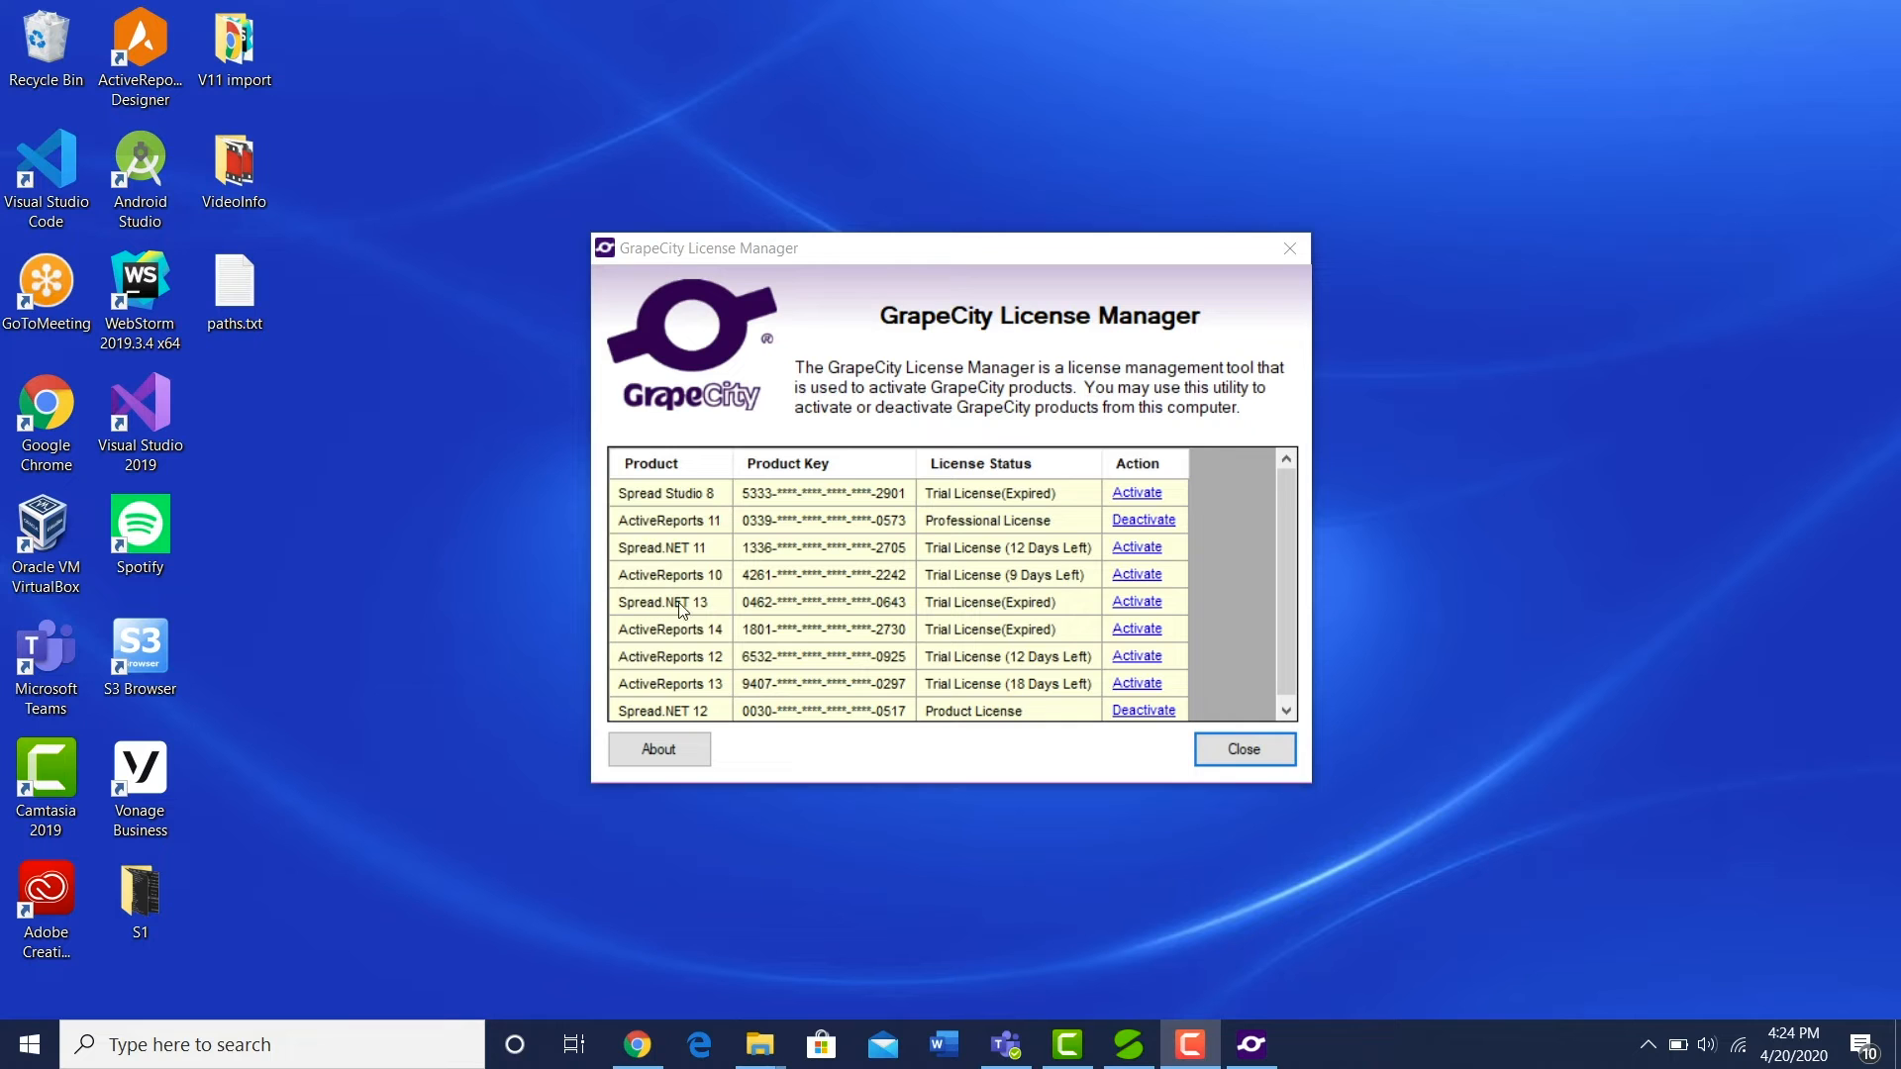
Step: Start Spread.NET 13 activation in GrapeCity License Manager and reach the product key form
click(1137, 602)
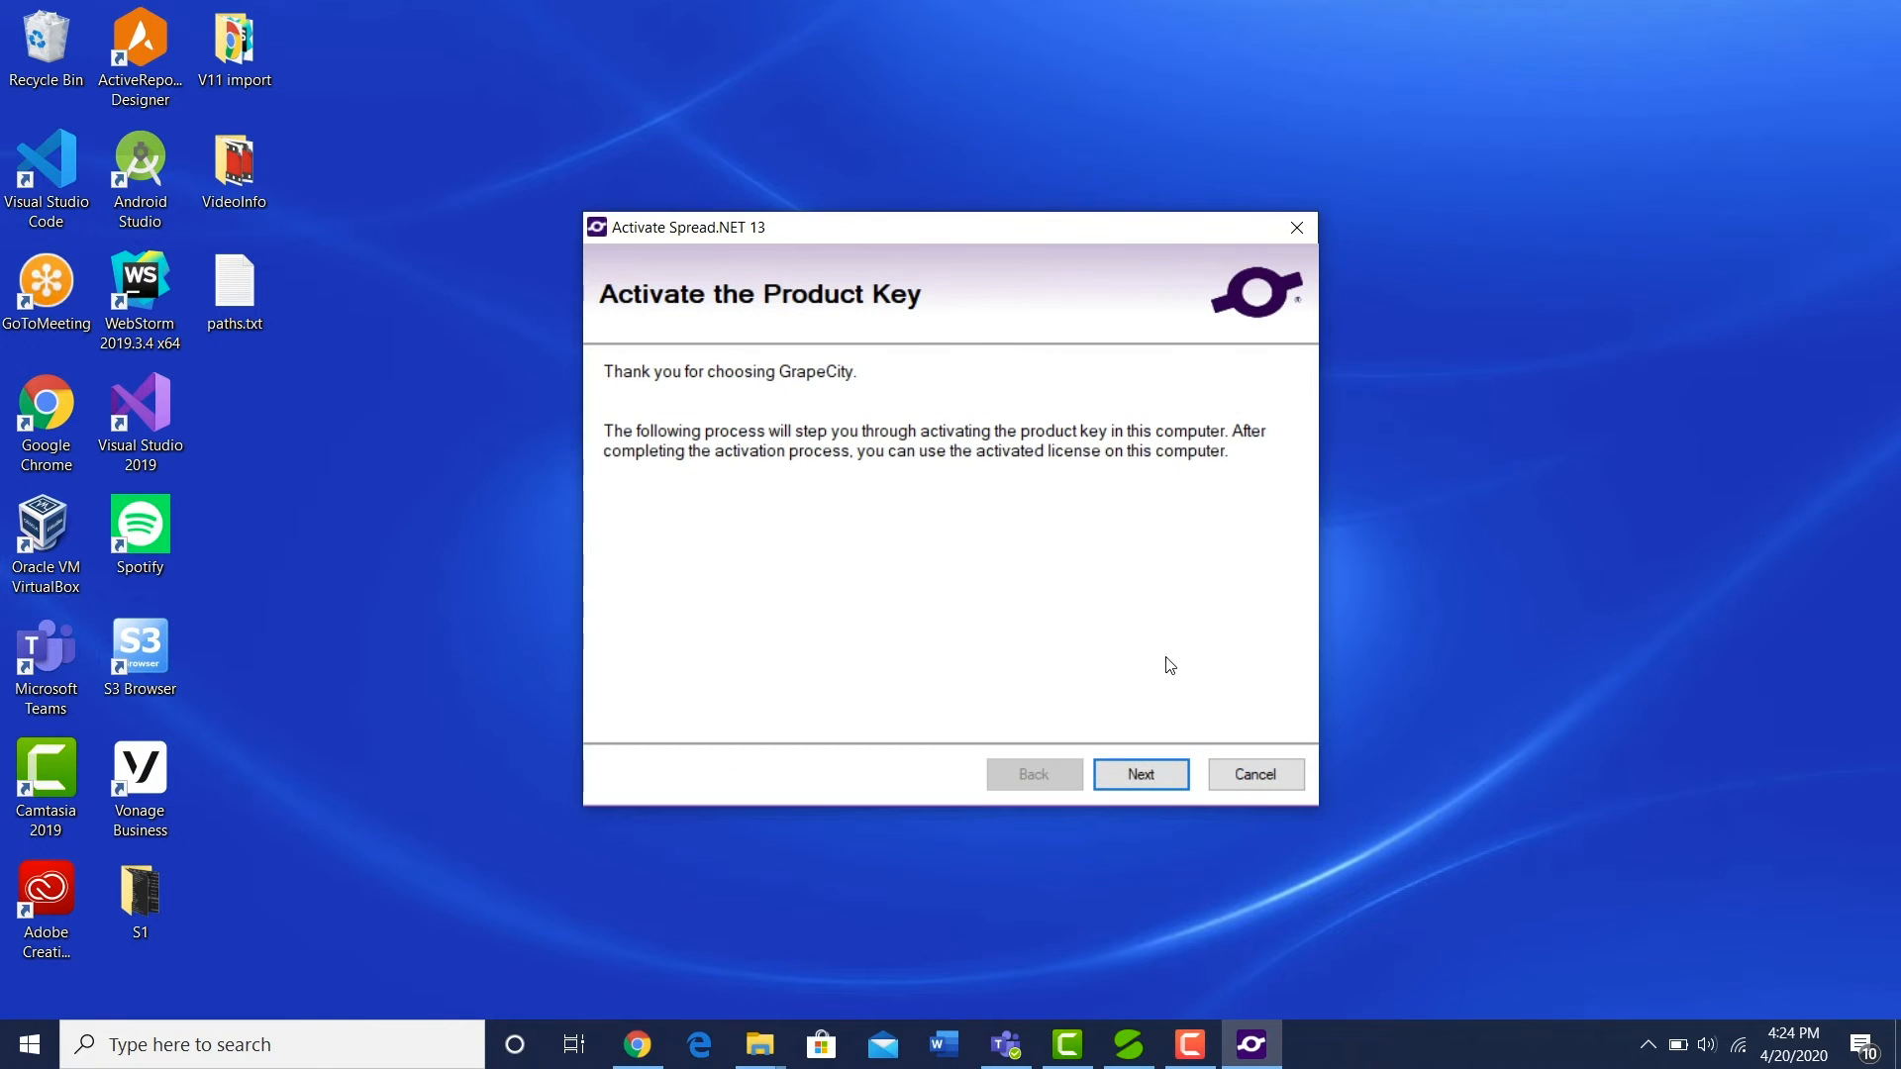
click(1140, 775)
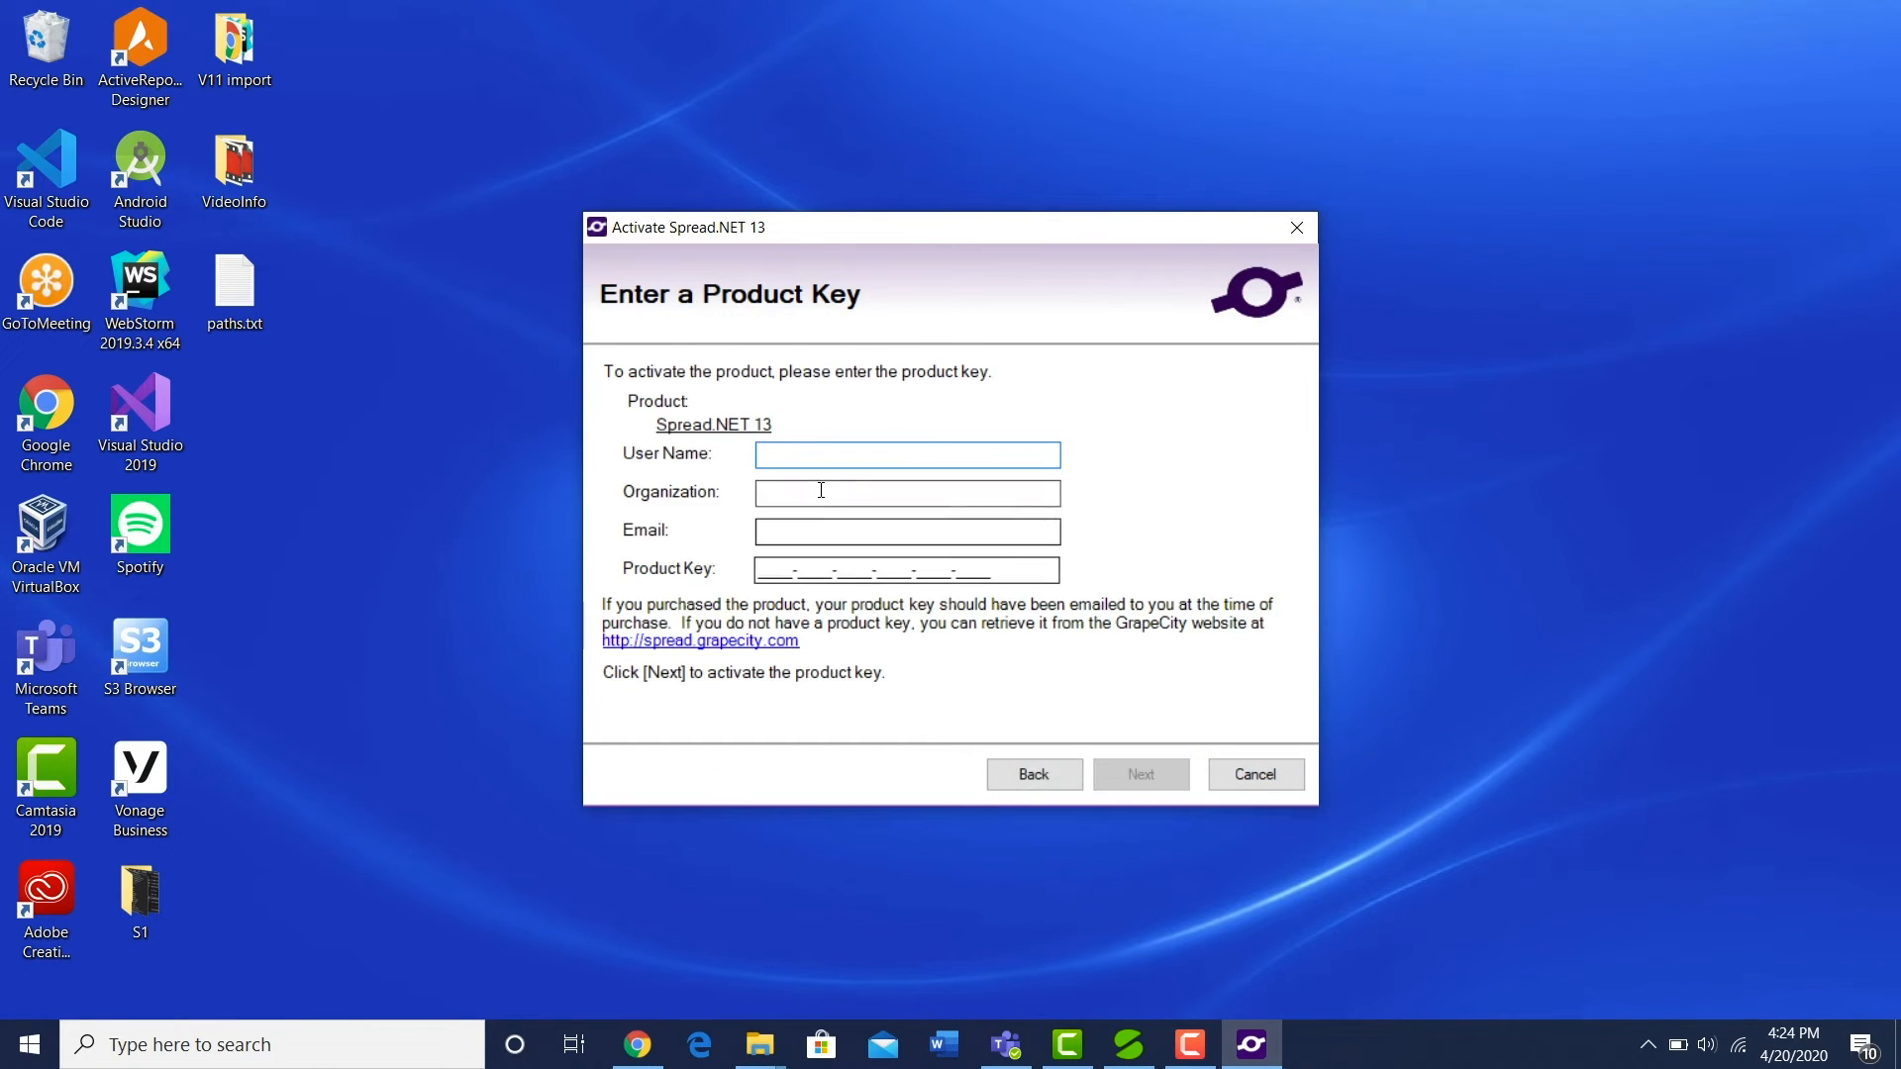
Step: Fill in user name 'Tyler', organization 'GrapeCity' and paste the product key
text(Tyler)
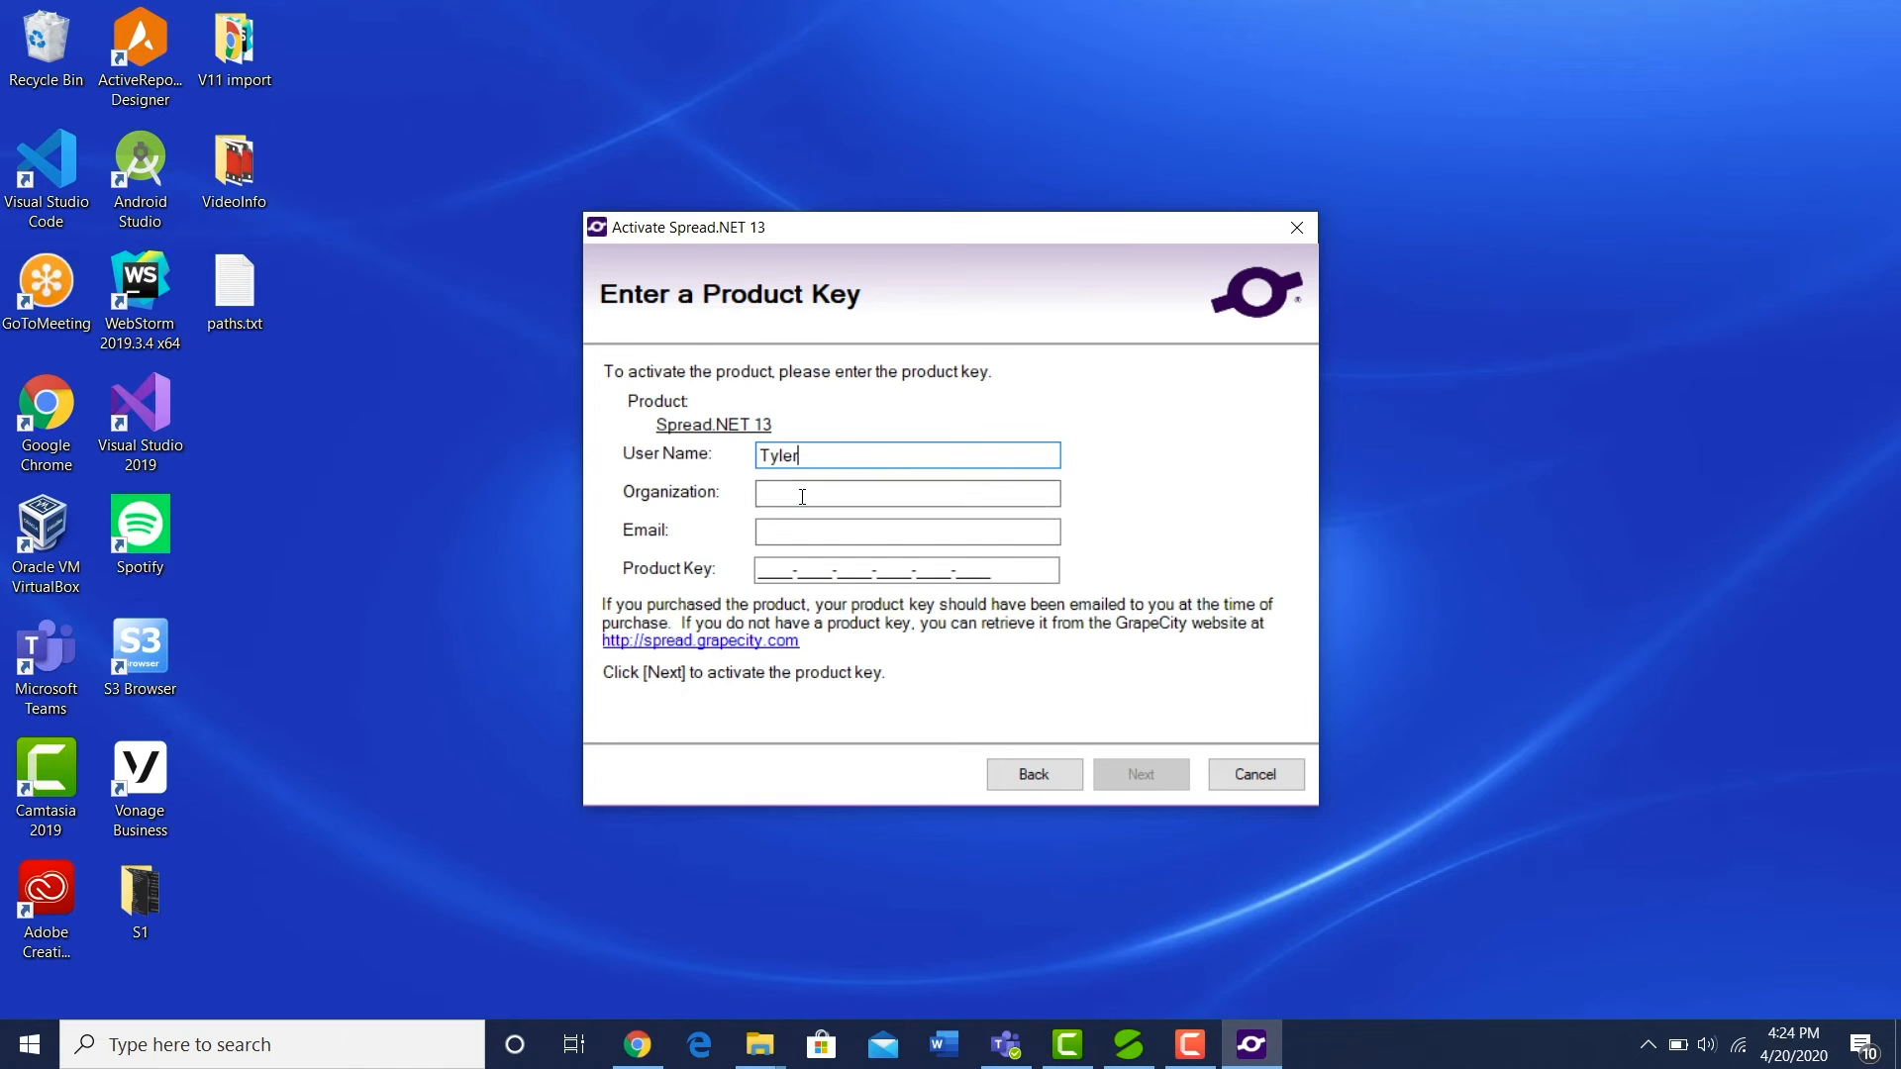
text(GrapeCity)
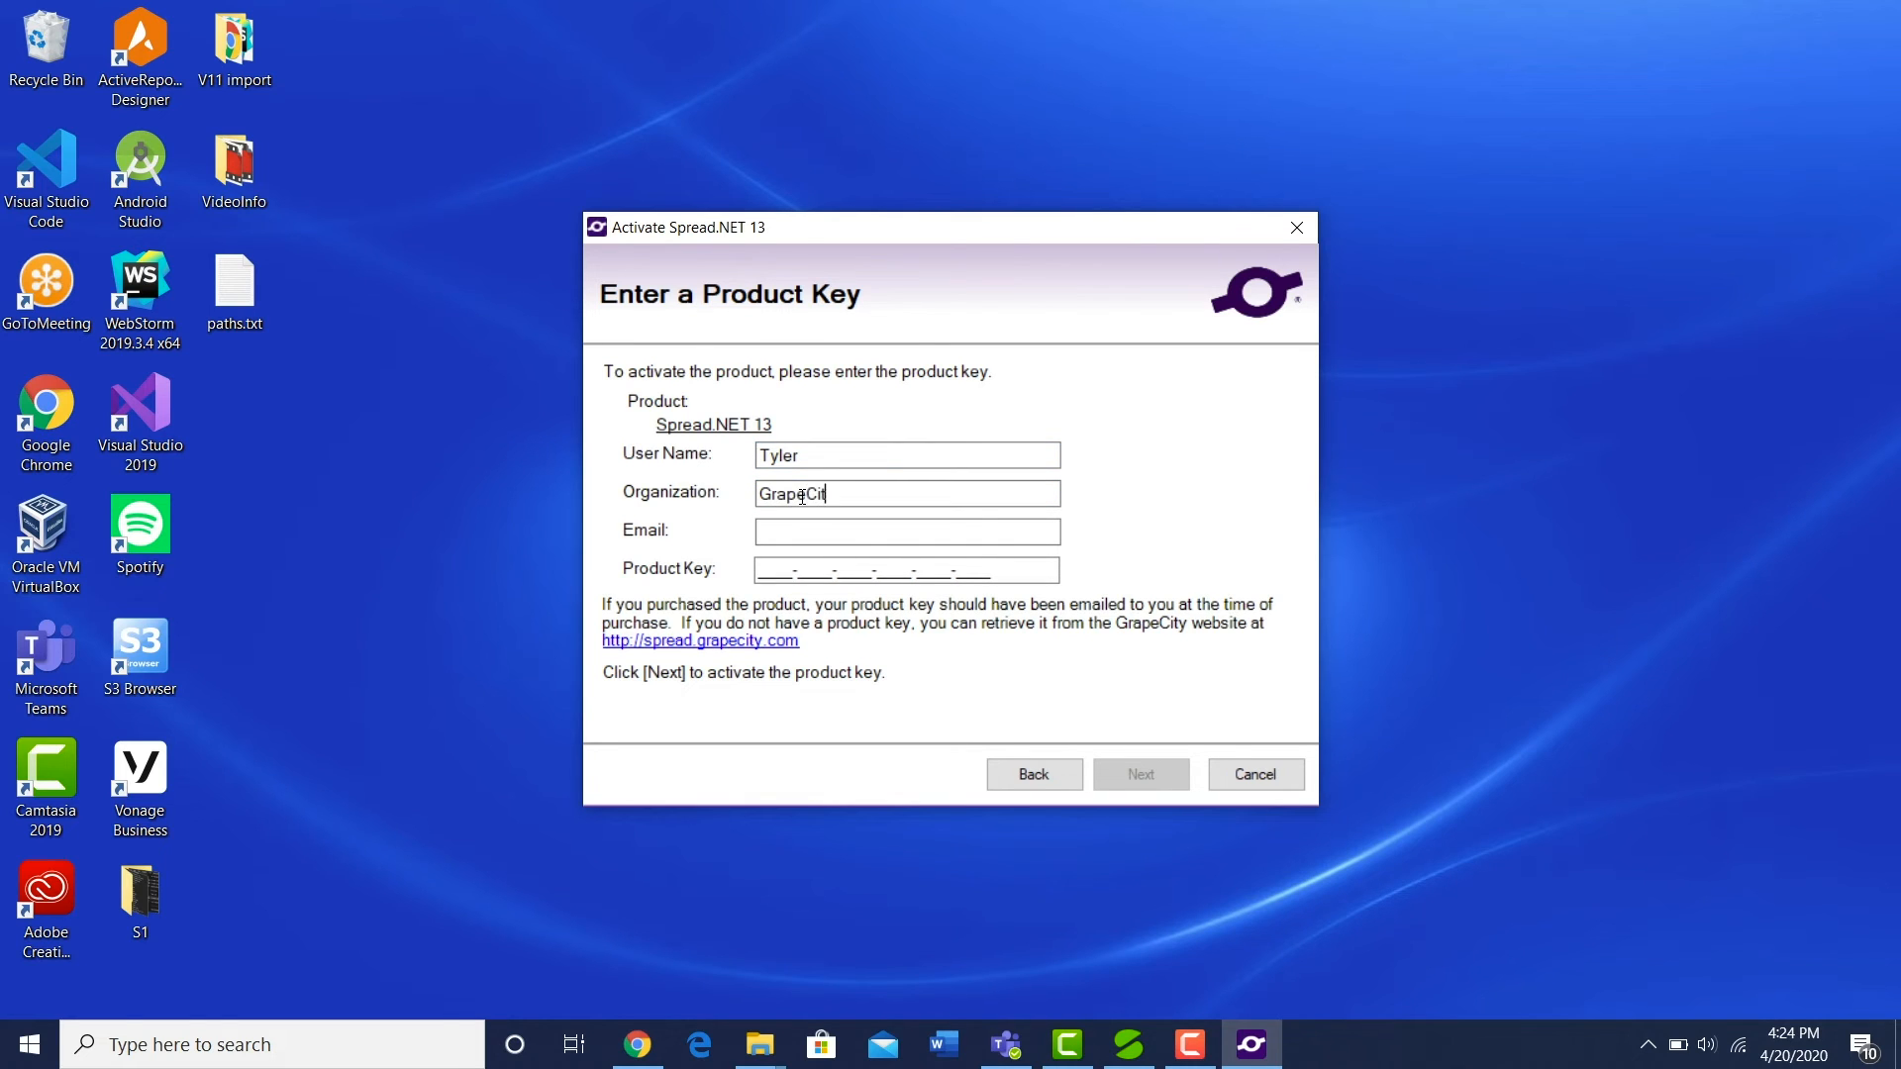
click(906, 531)
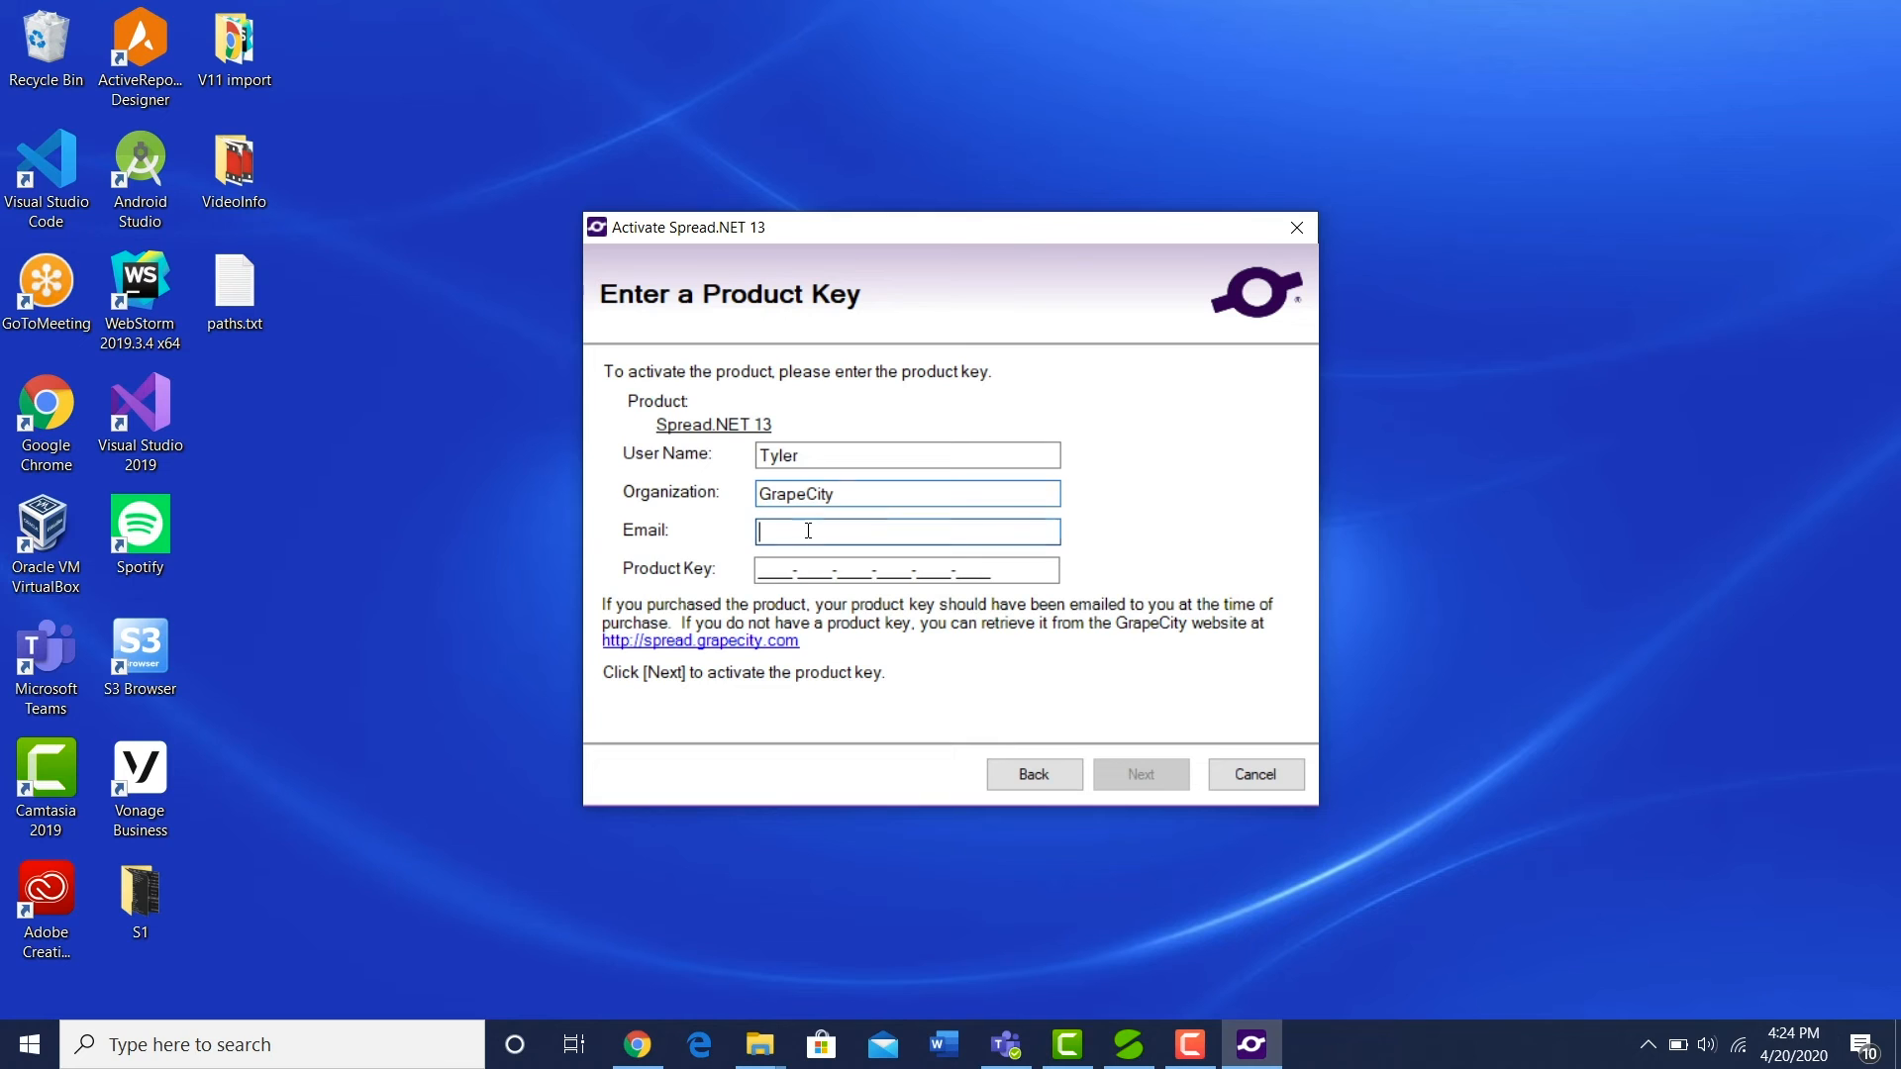
right_click(903, 570)
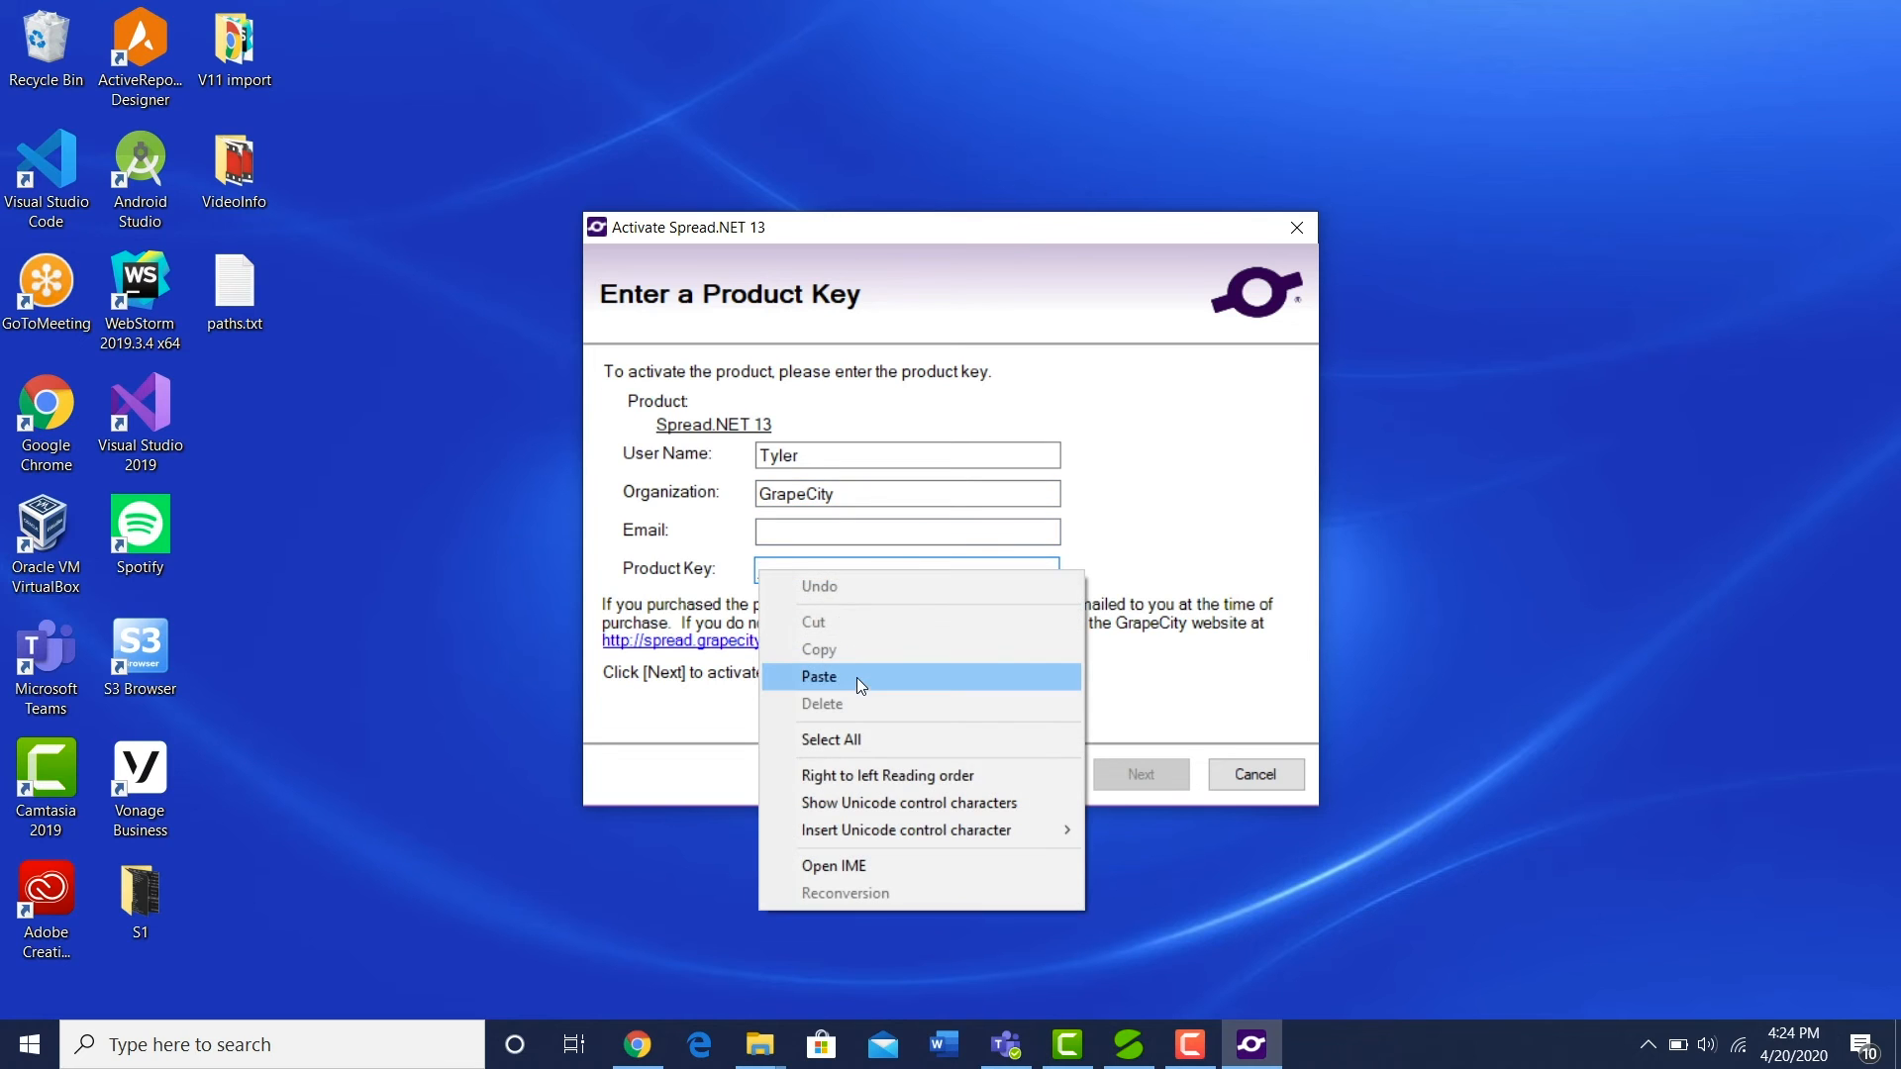
click(820, 677)
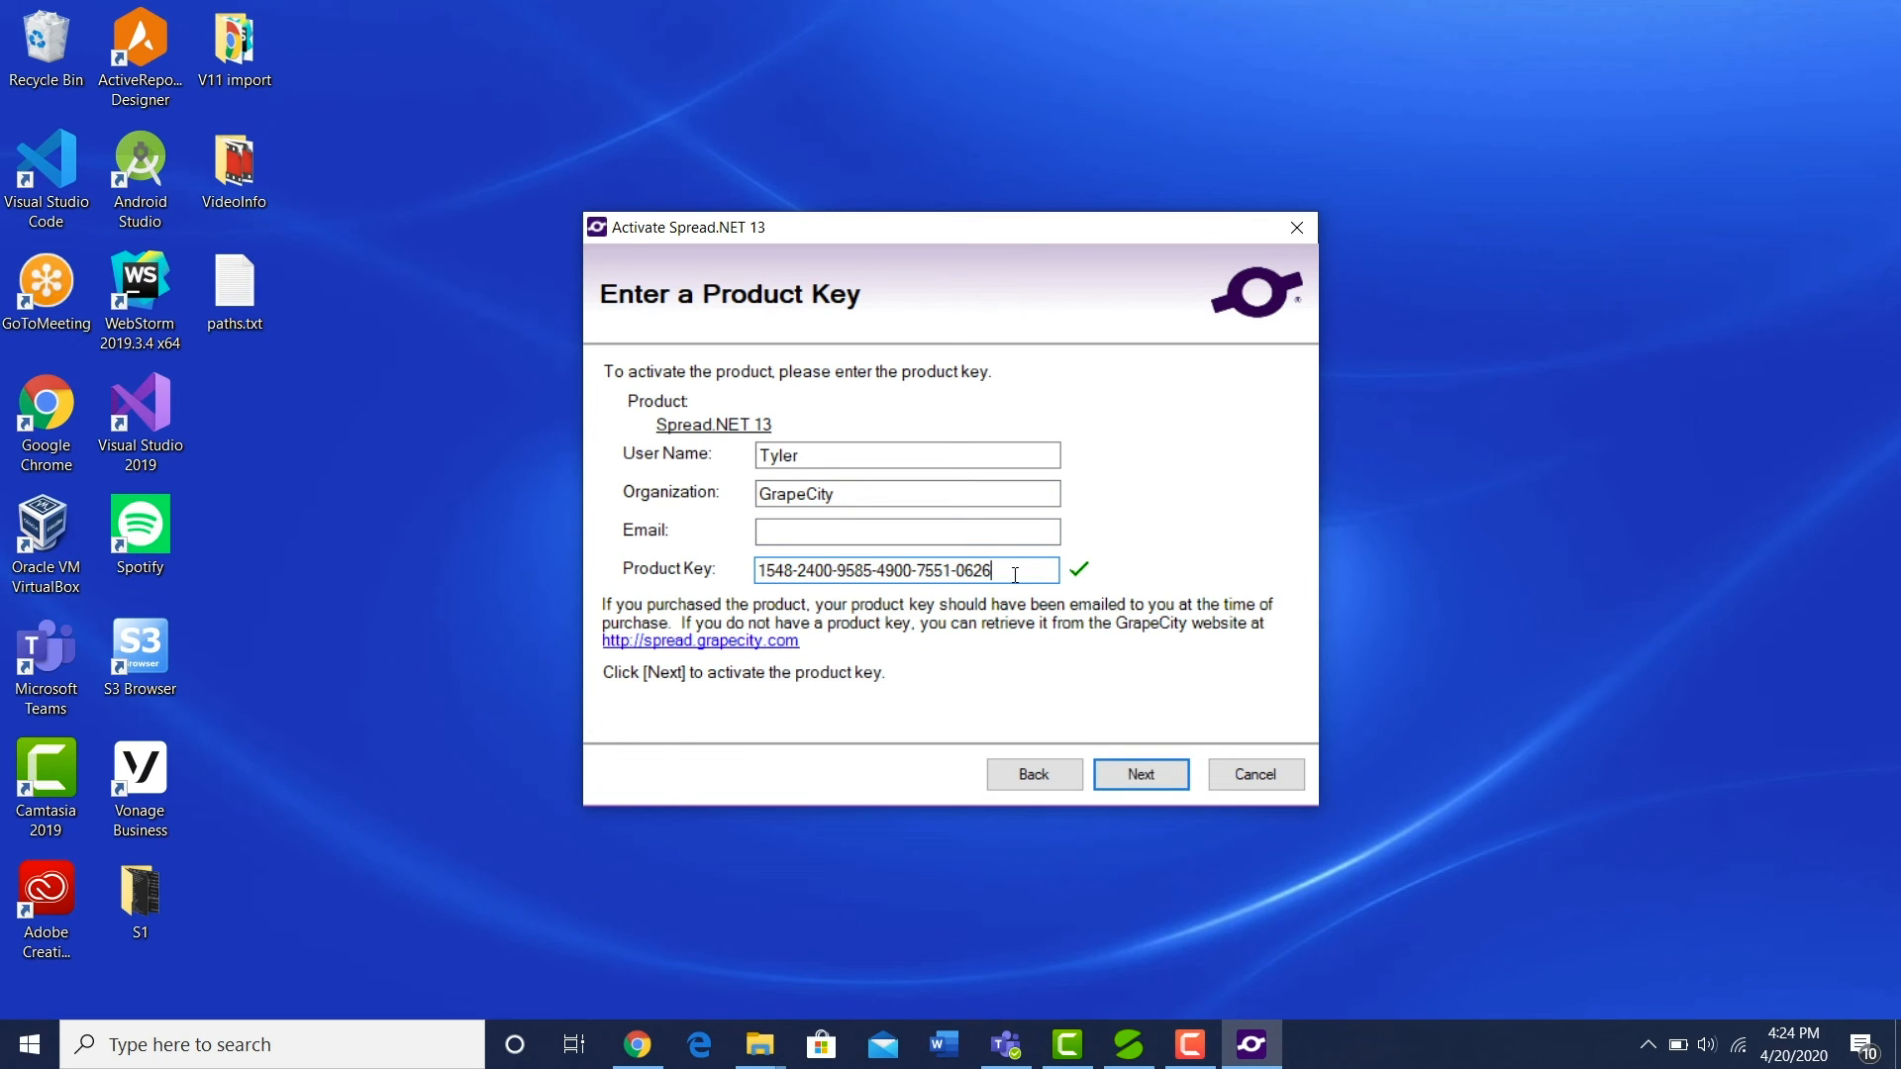
Step: Submit the key and finish activation, obtaining a 30-day trial license
click(1141, 775)
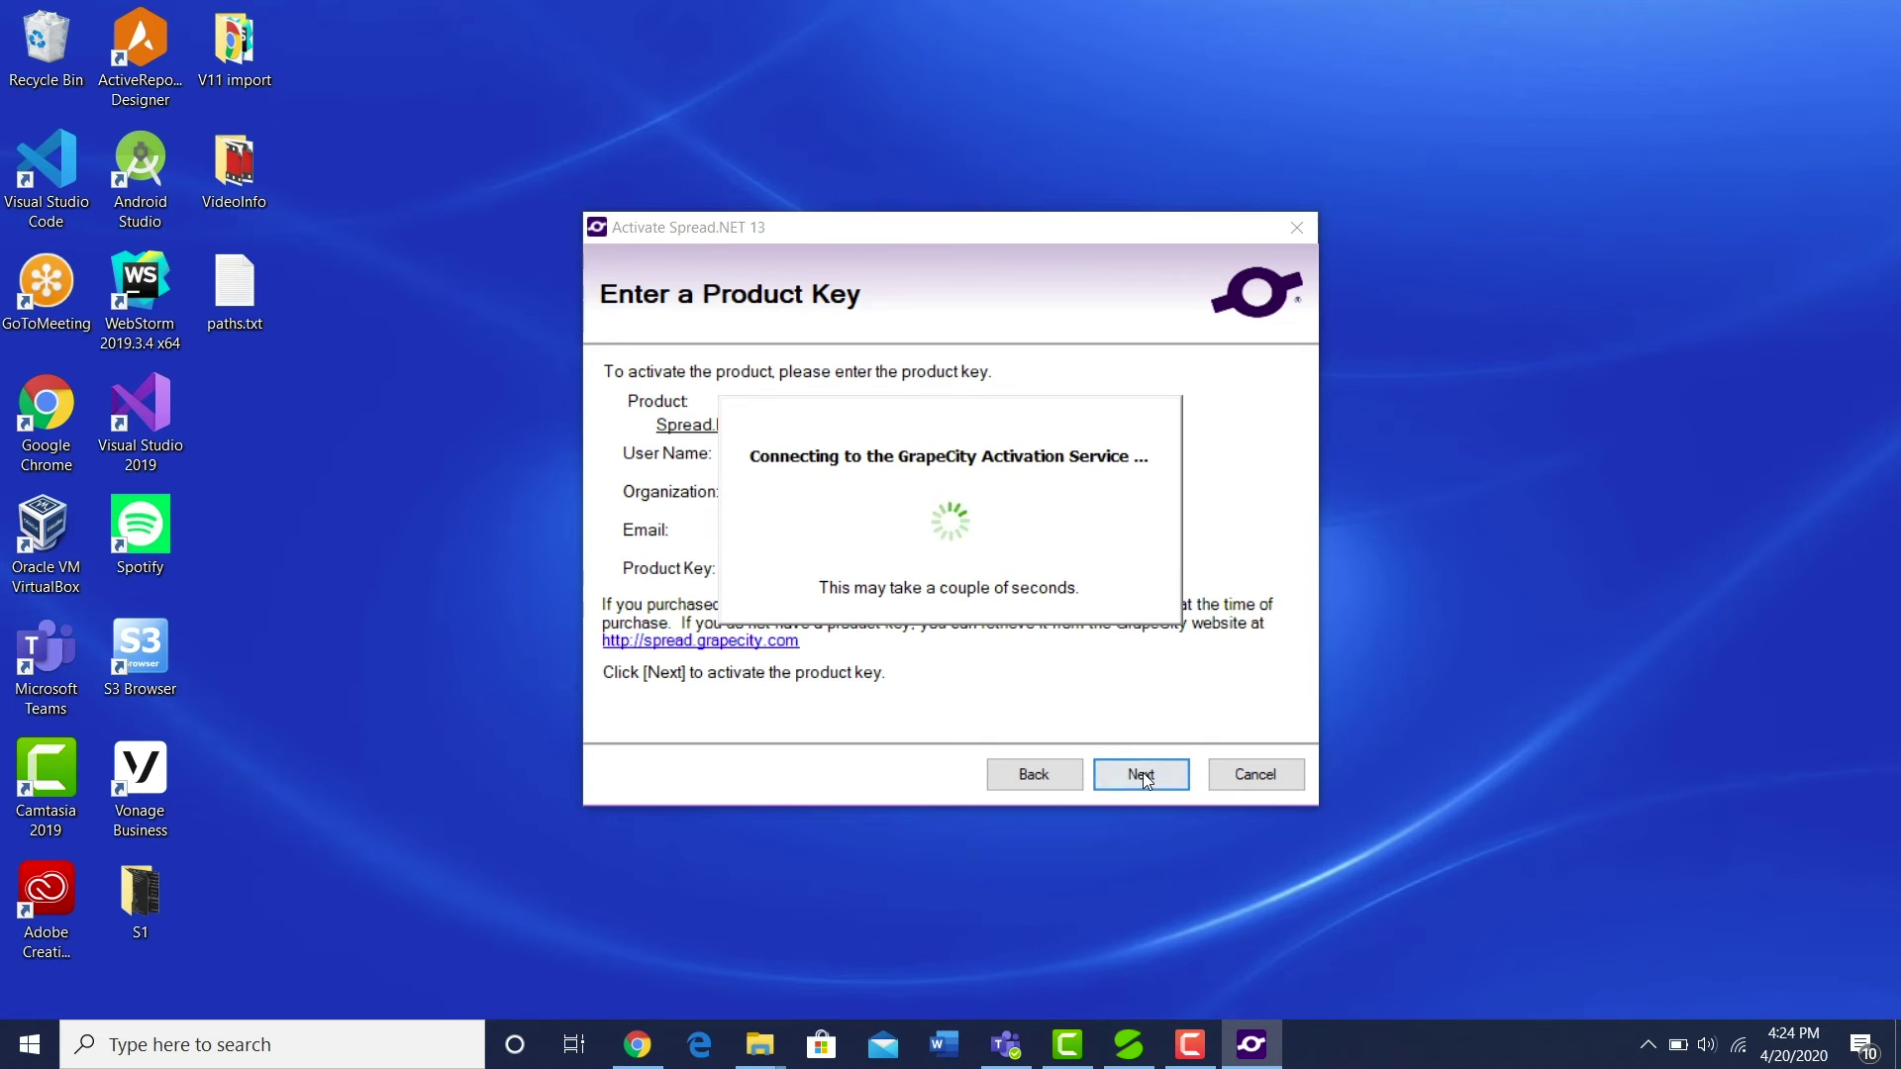
mouse_move(982, 701)
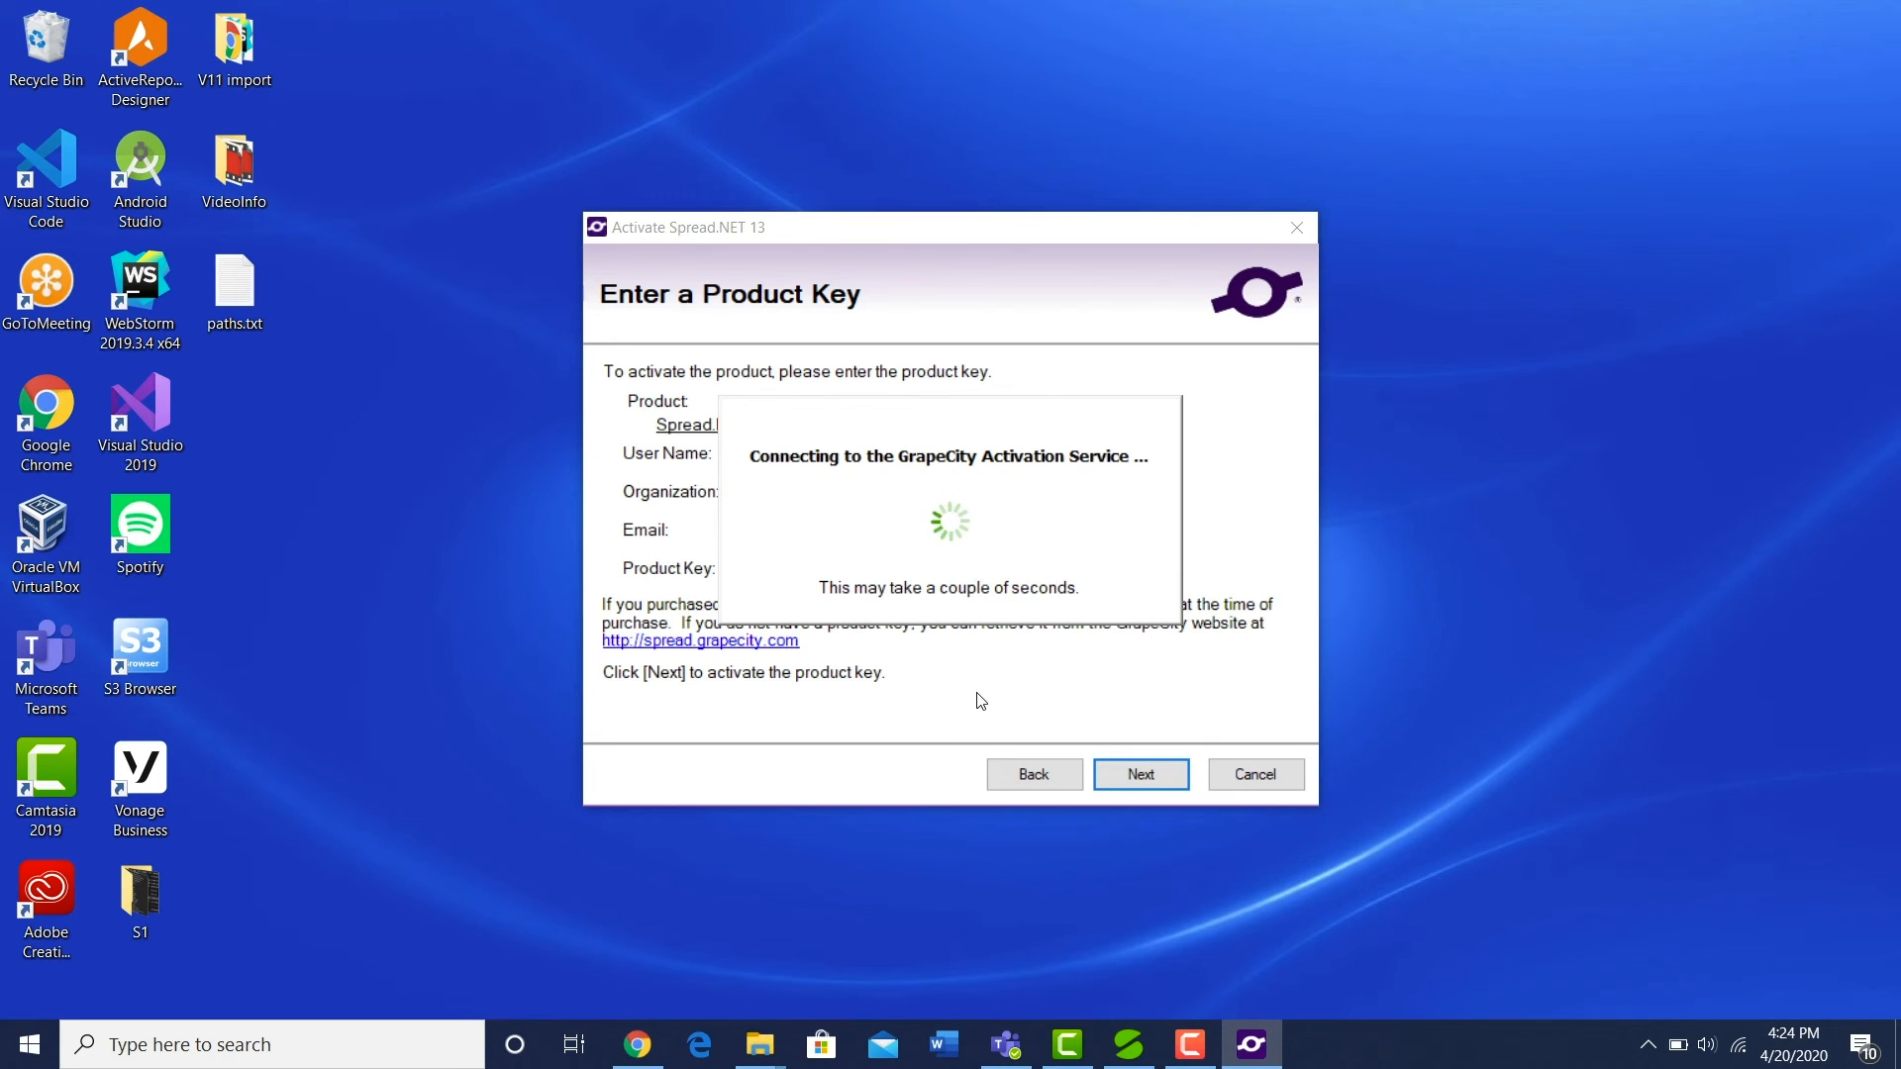
click(1141, 774)
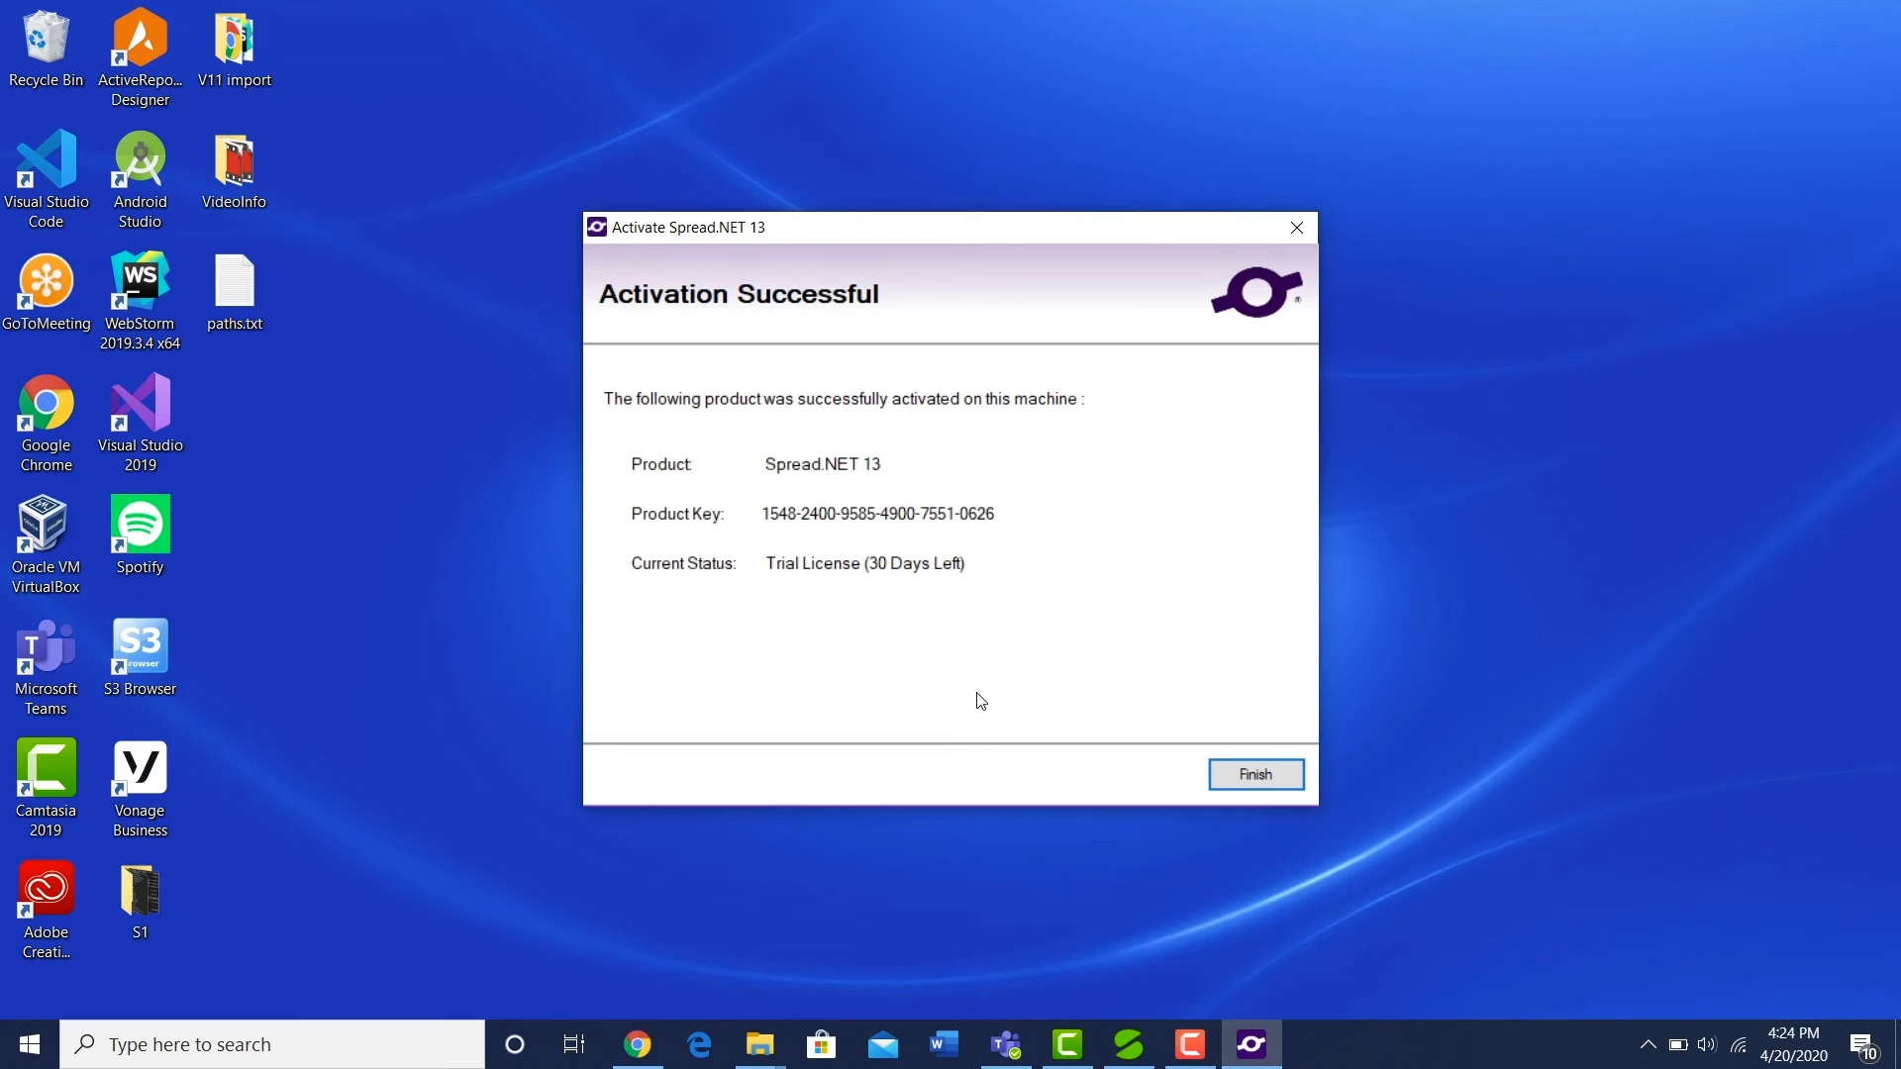
mouse_move(646, 426)
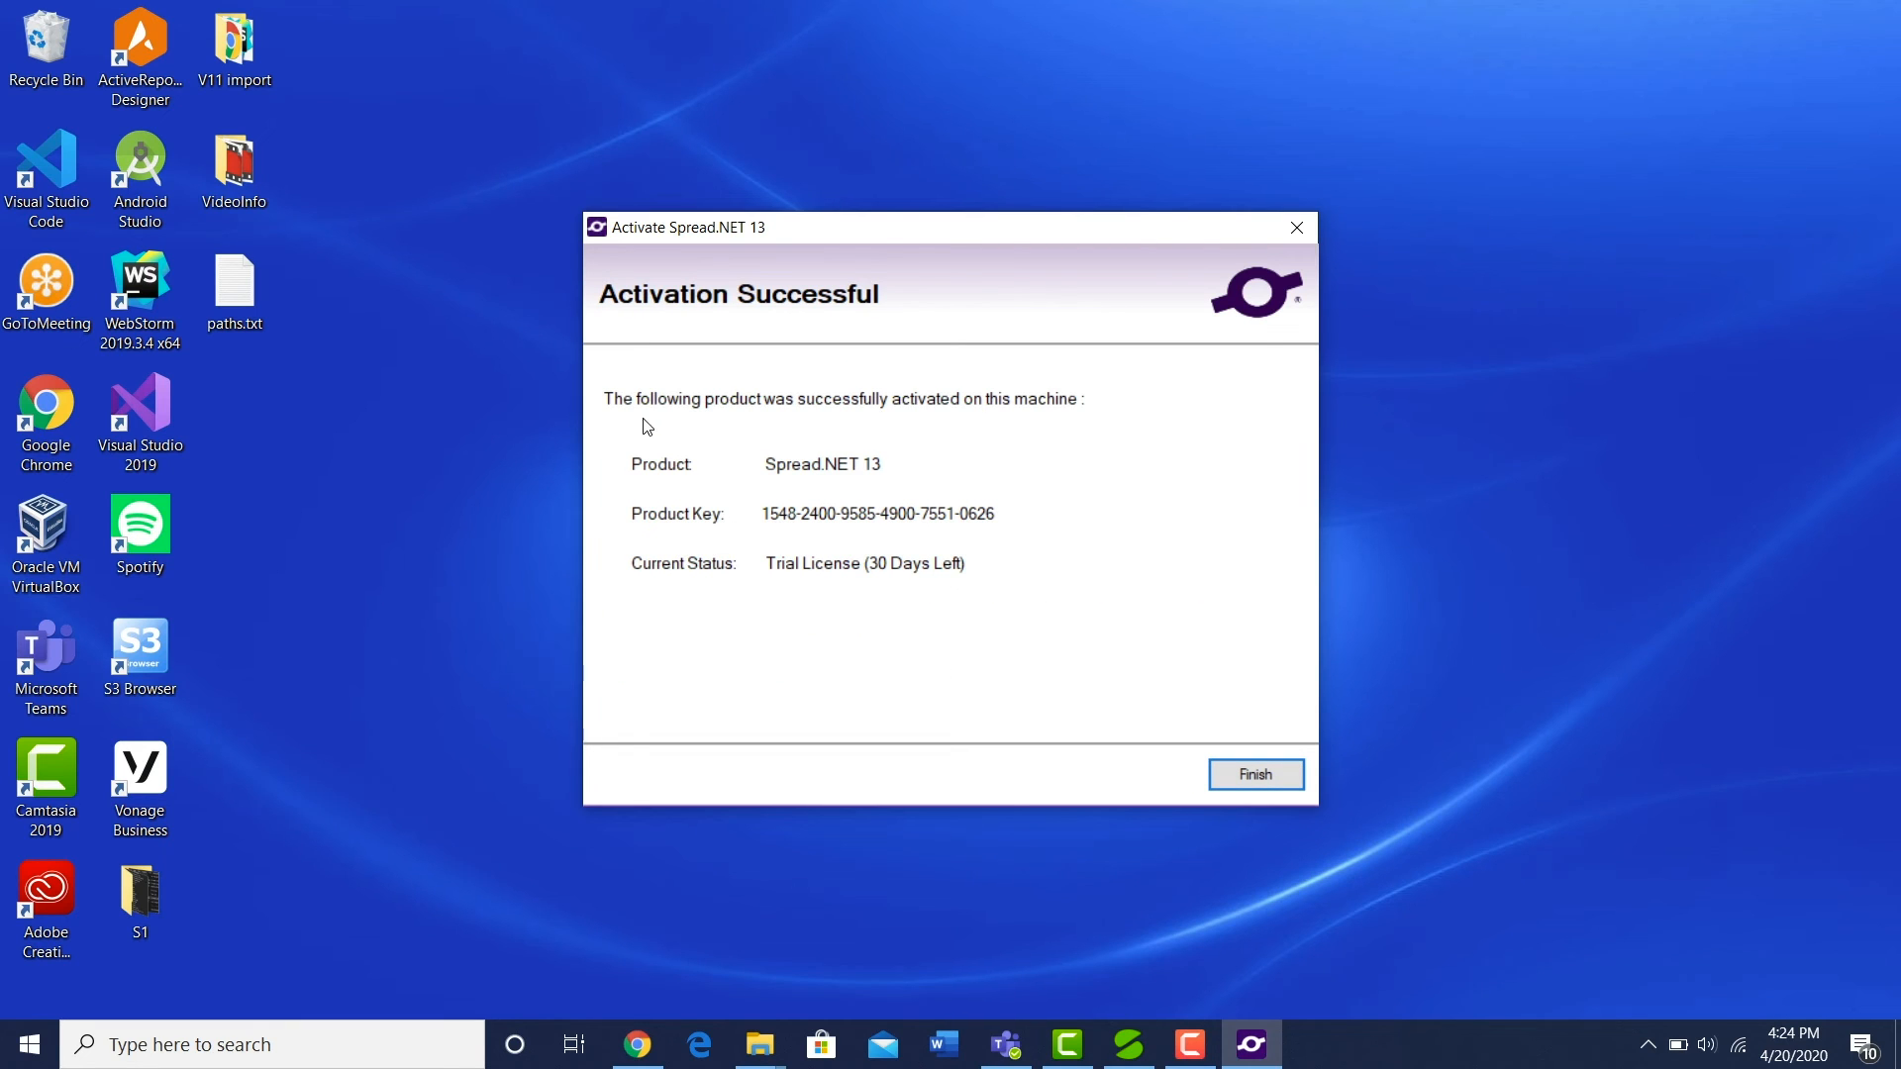
click(1256, 775)
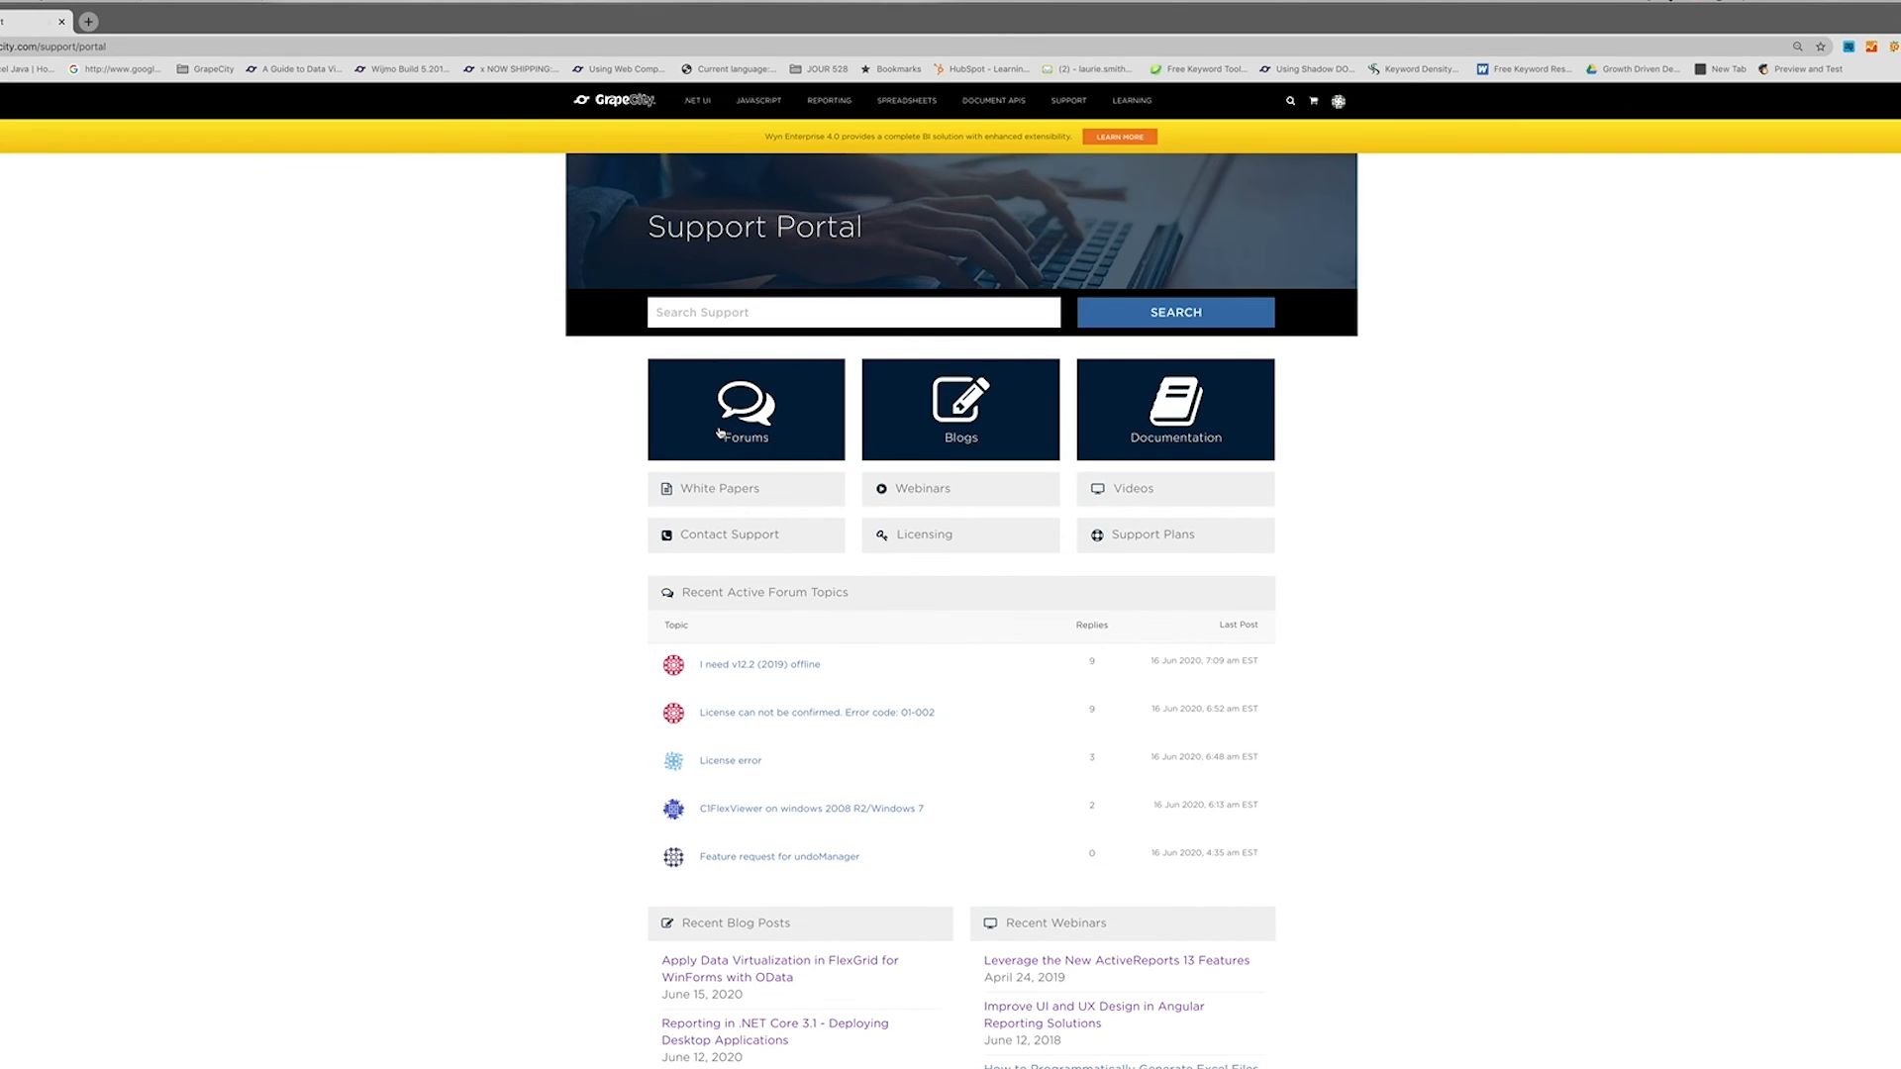
mouse_move(802, 542)
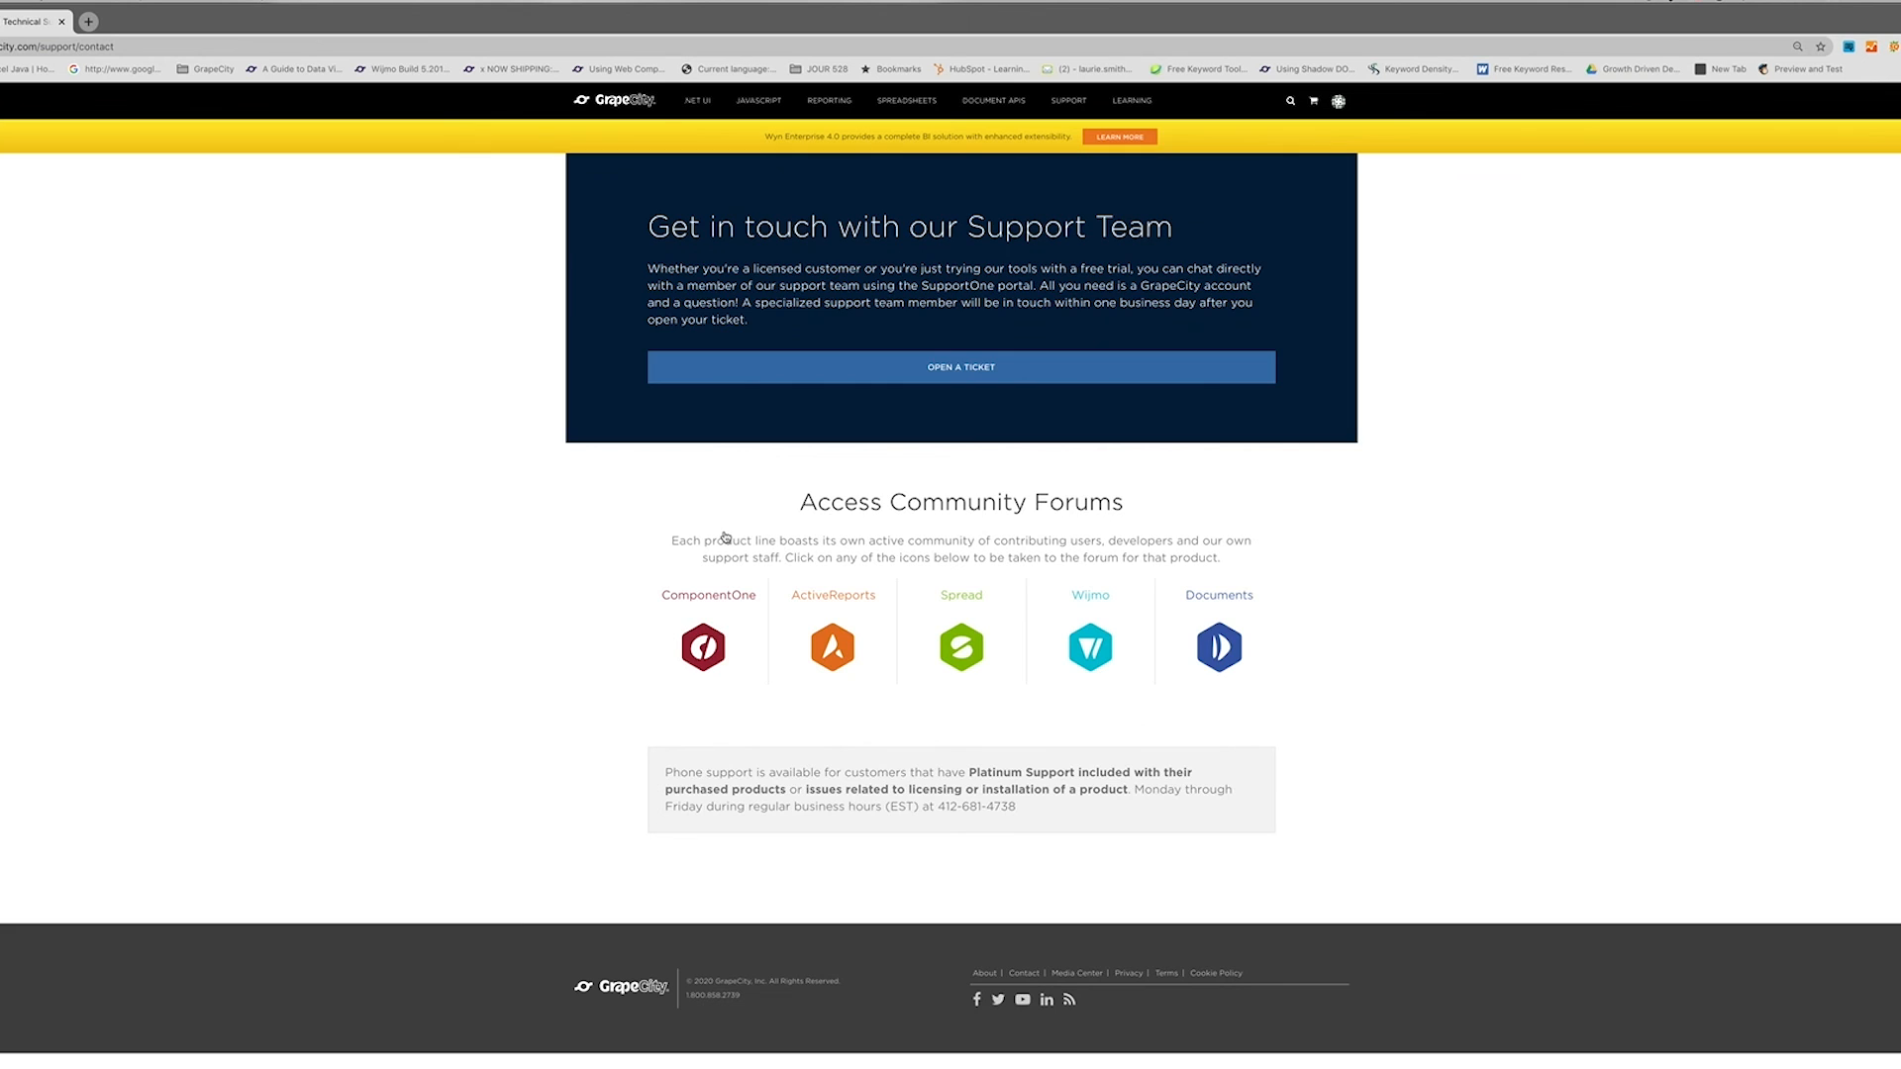
Step: Go to the Spread community forum from the Support Portal contact page
click(962, 646)
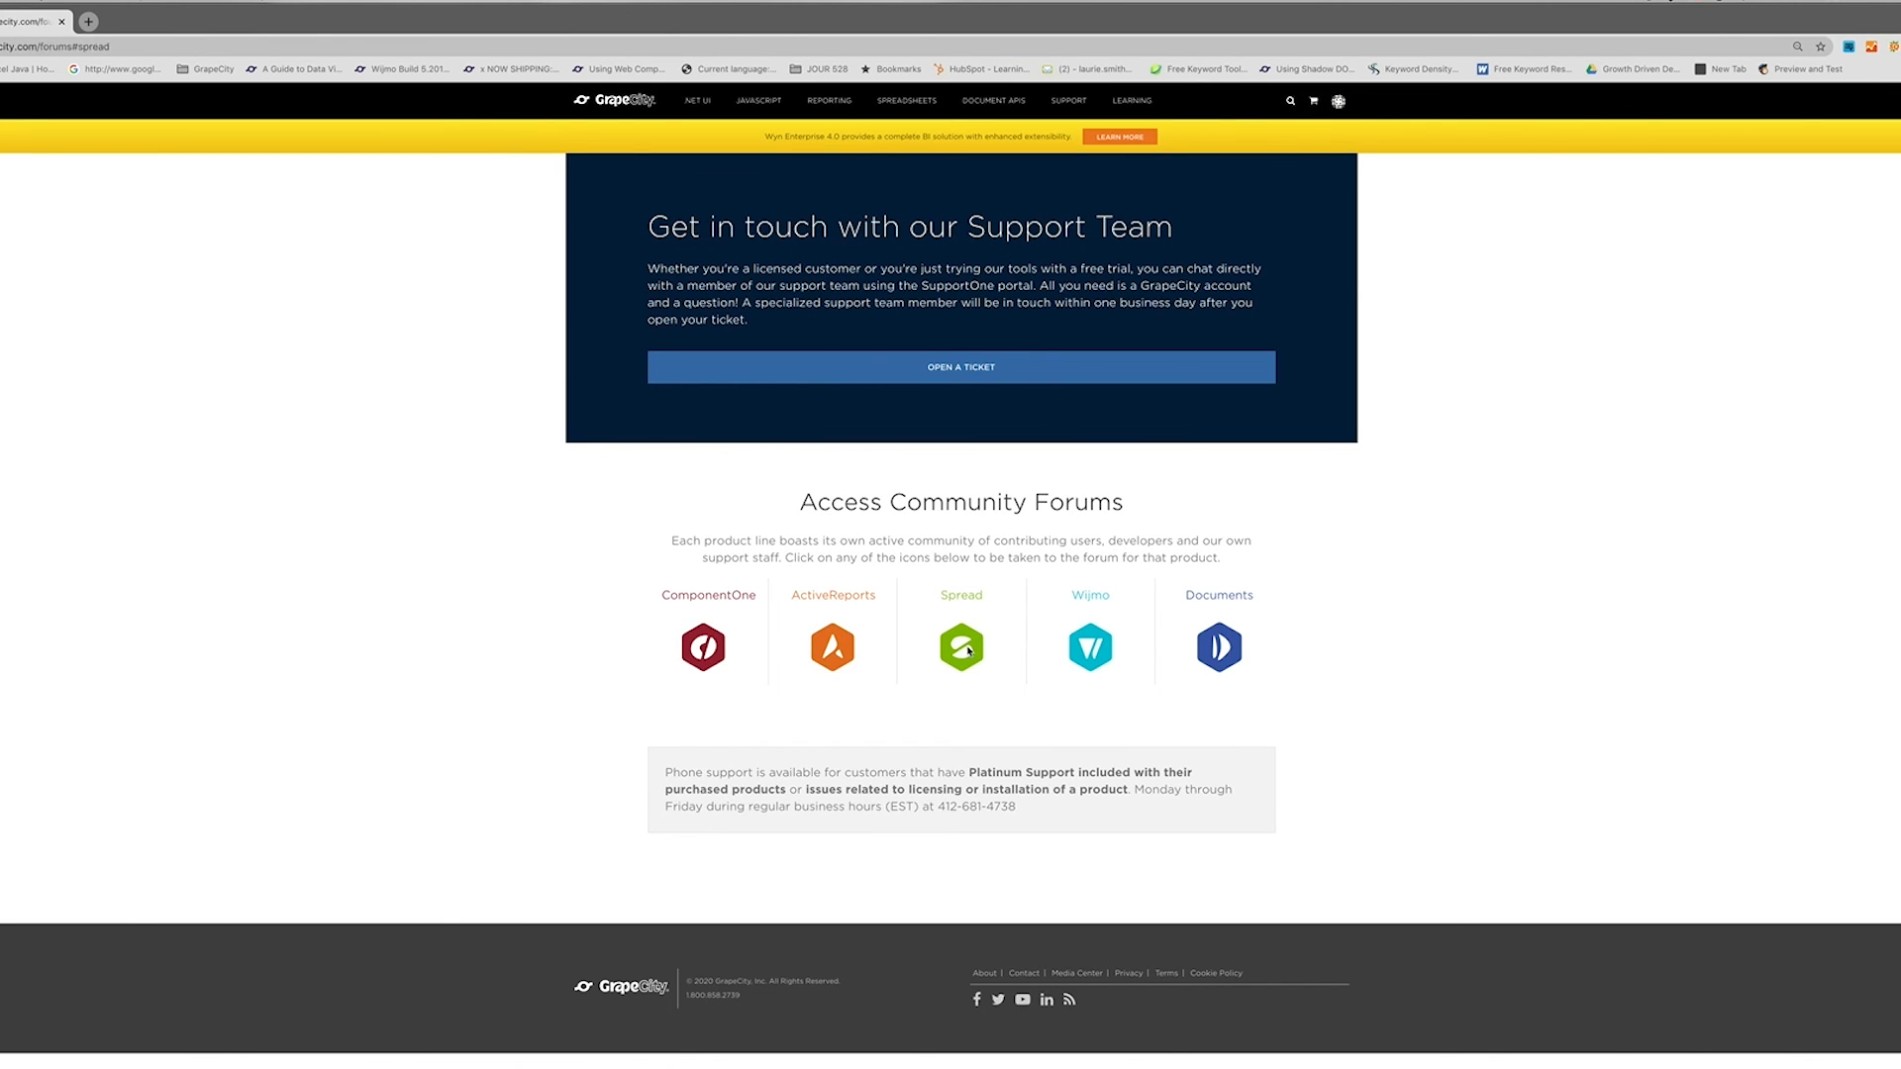